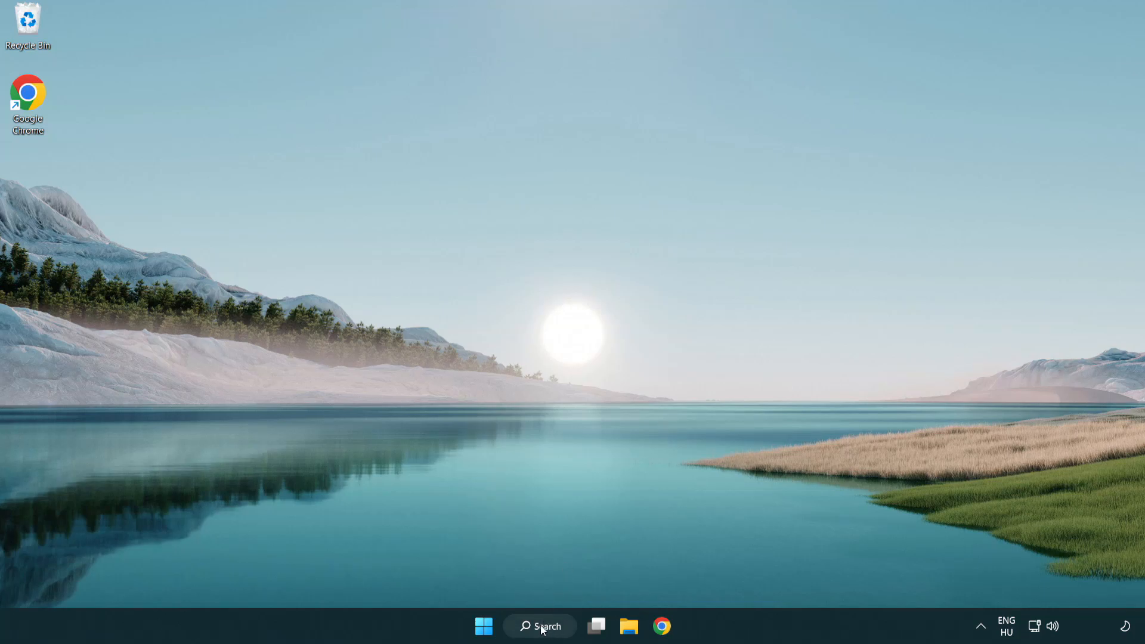
- Search Windows for 'device Manager'
{"action": "left_click", "coordinate": [539, 626]}
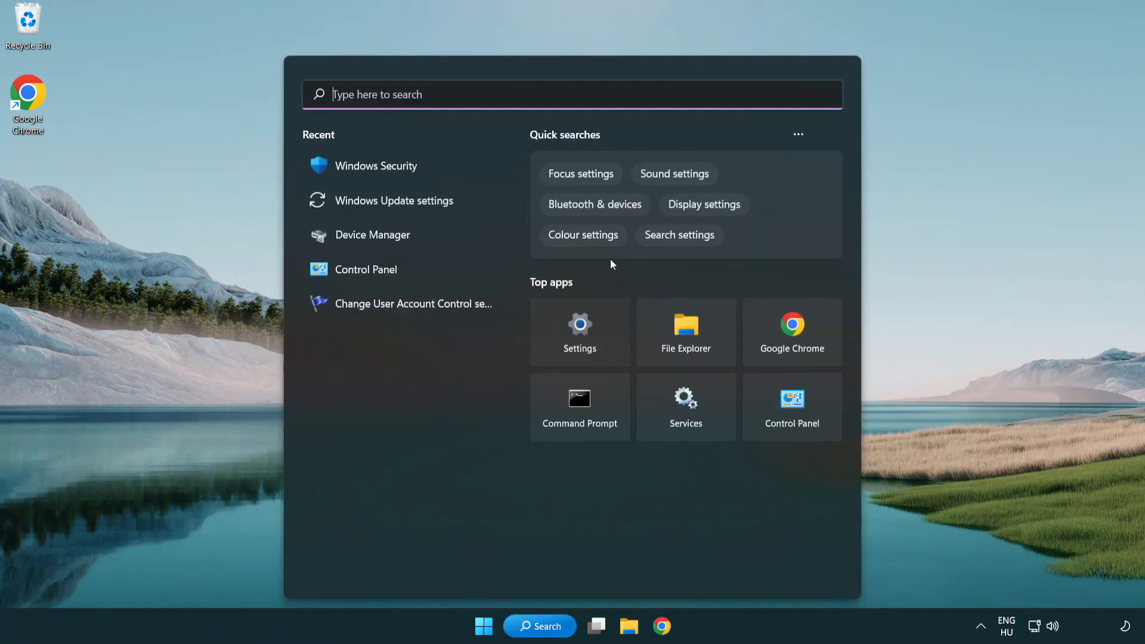
{"action": "type", "text": "device Manager"}
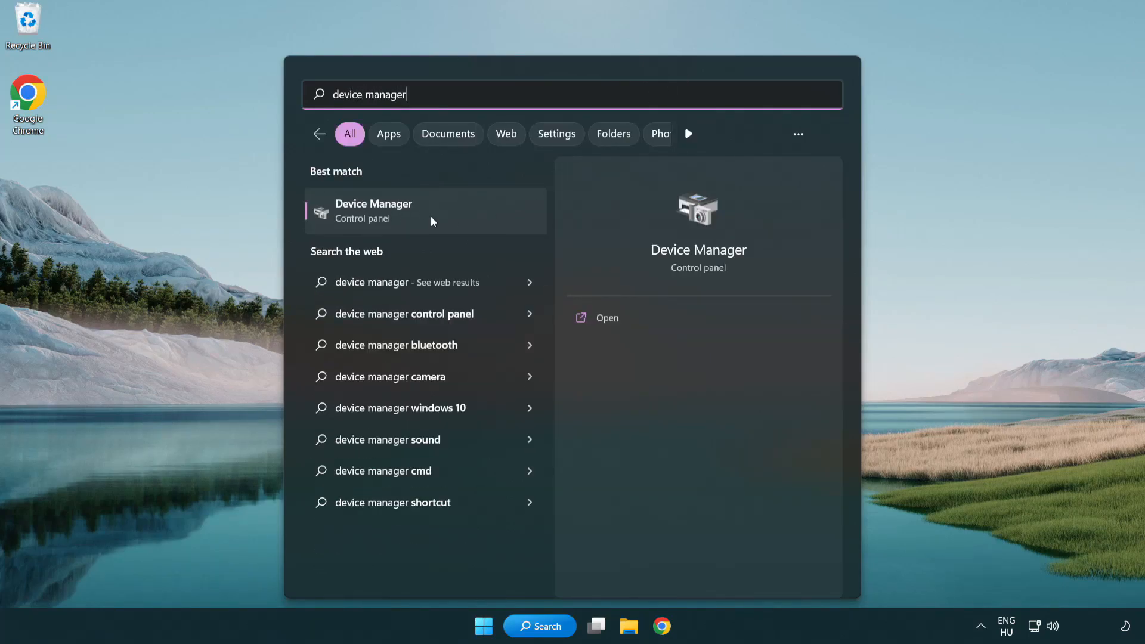
{"action": "mouse_move", "coordinate": [459, 221]}
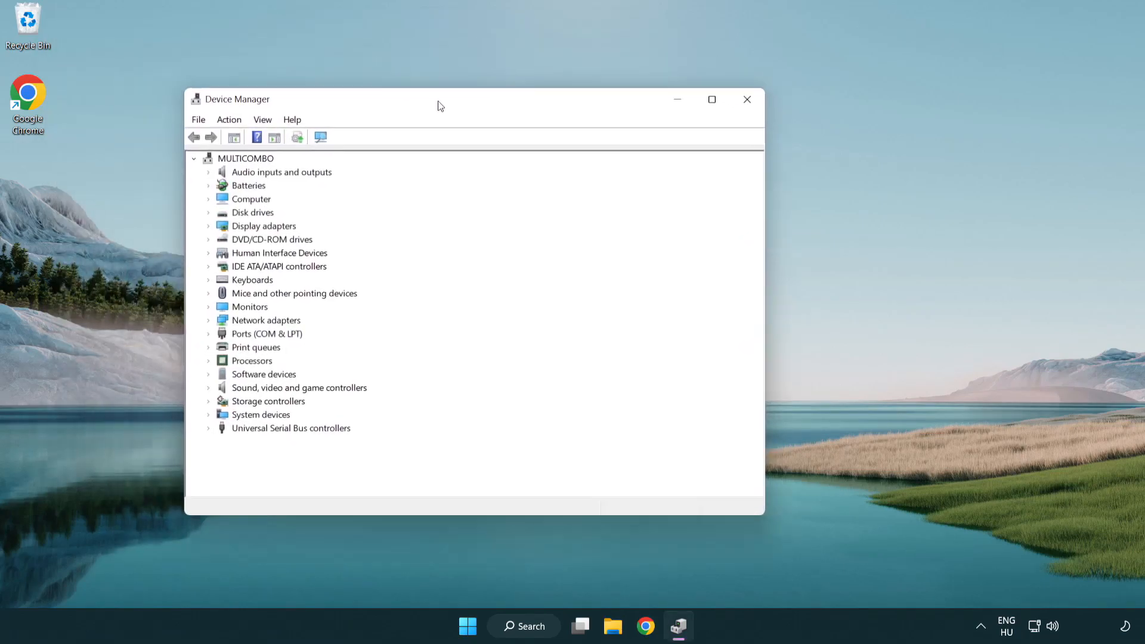
- Under Display adapters, choose Update driver for the VMware SVGA 3D adapter
{"action": "left_click_drag", "start_coordinate": [439, 98], "coordinate": [504, 109]}
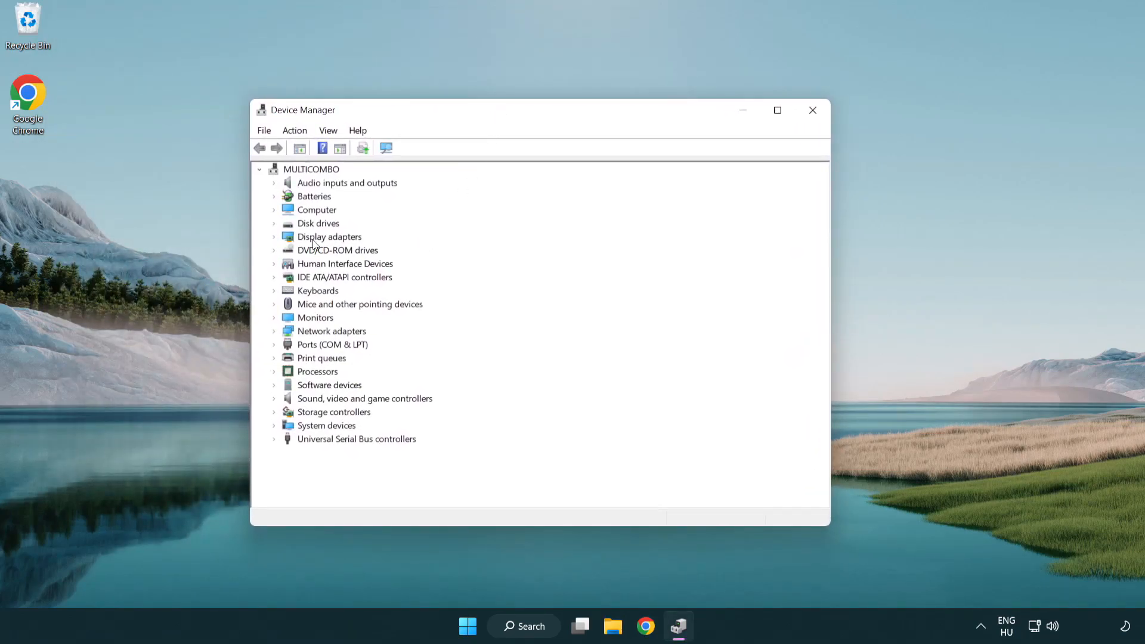
{"action": "left_click", "coordinate": [329, 237]}
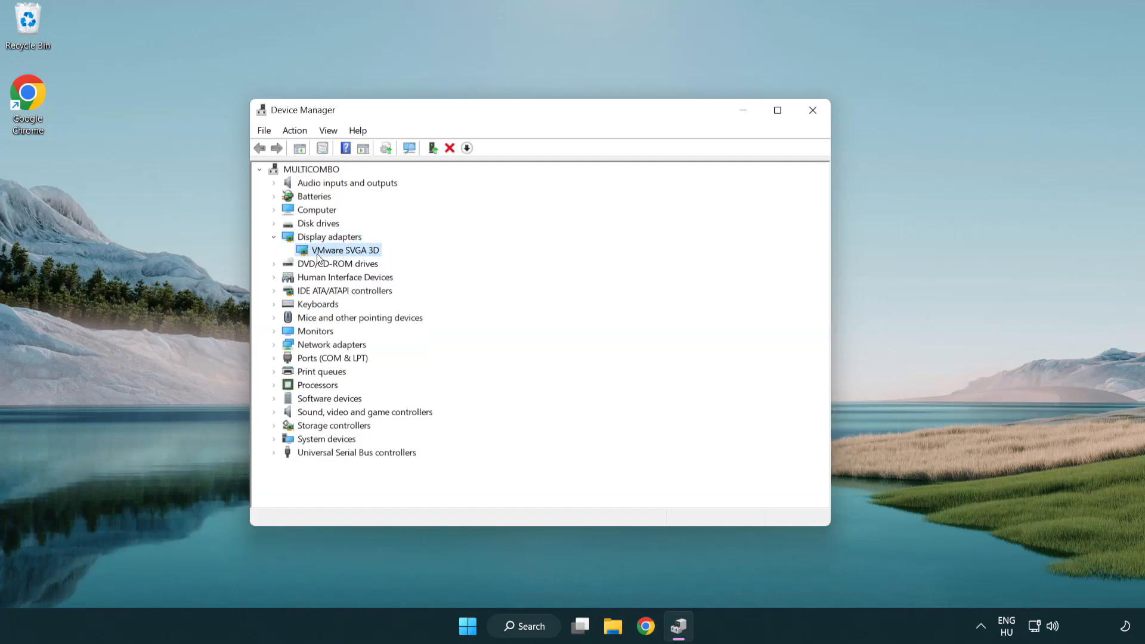
{"action": "right_click", "coordinate": [345, 250]}
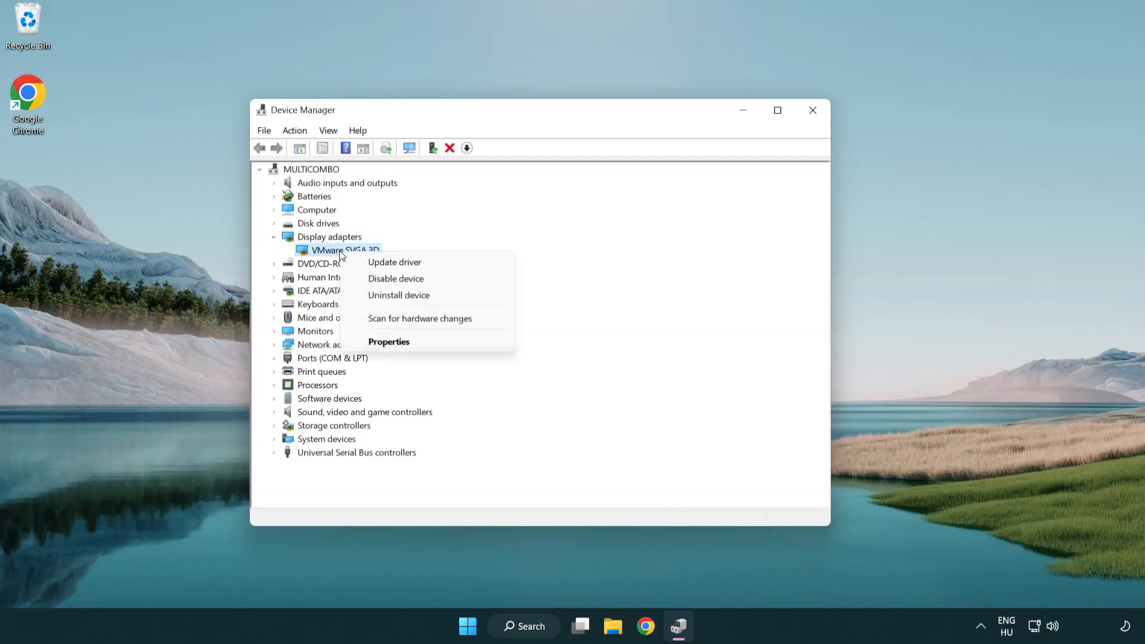
{"action": "mouse_move", "coordinate": [395, 263]}
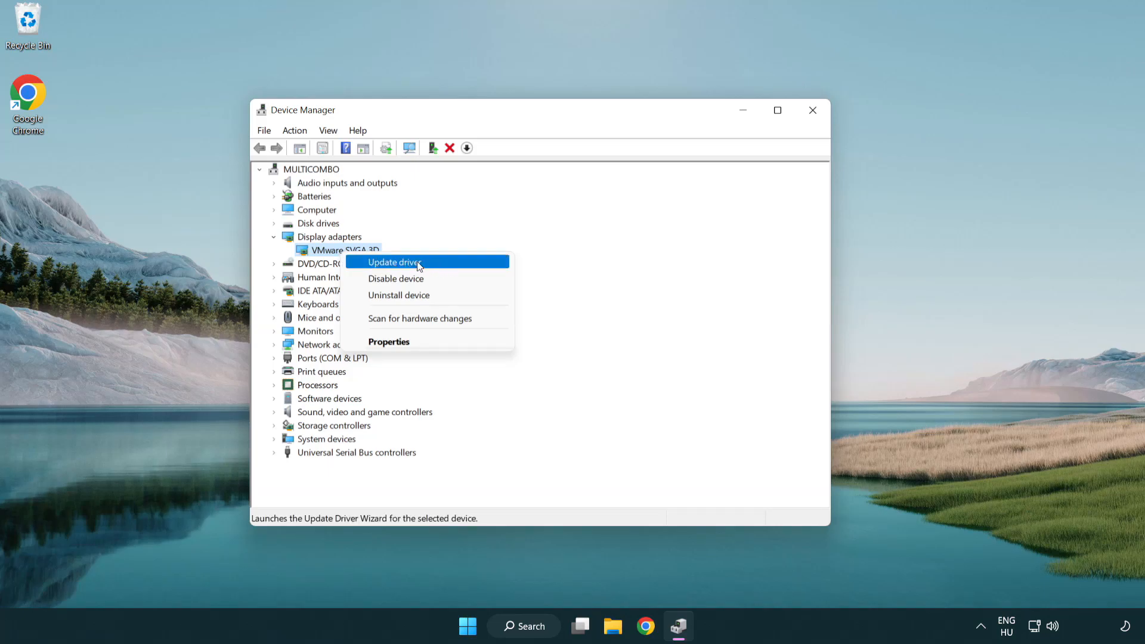
{"action": "left_click", "coordinate": [393, 262]}
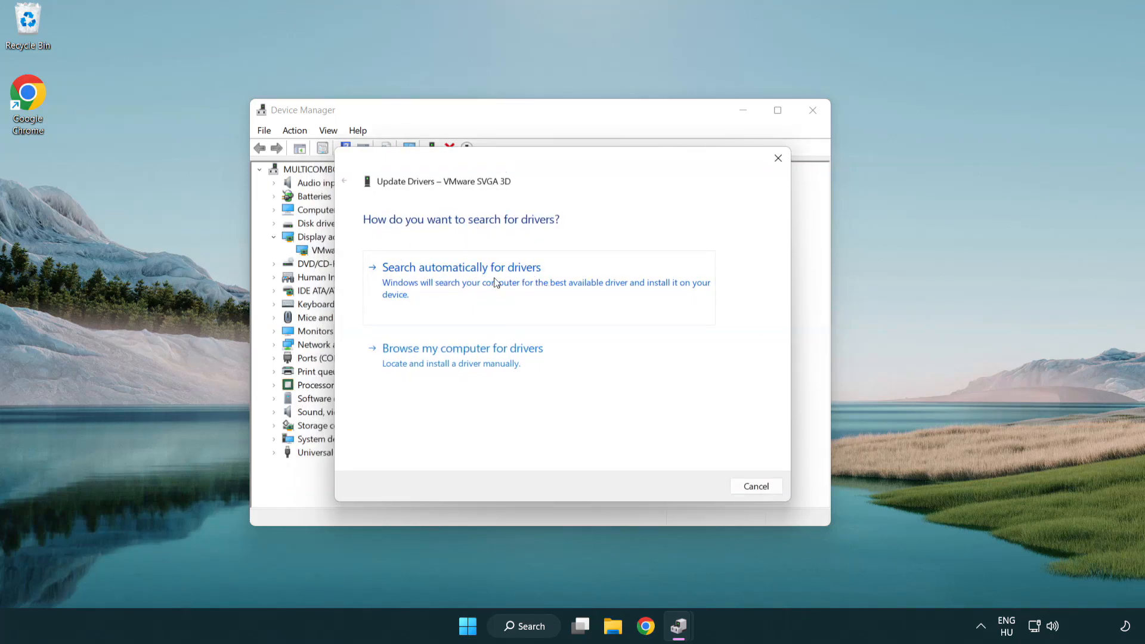
- Search automatically for drivers, dismiss the best-driver-installed notice, and close Device Manager
{"action": "left_click", "coordinate": [461, 267]}
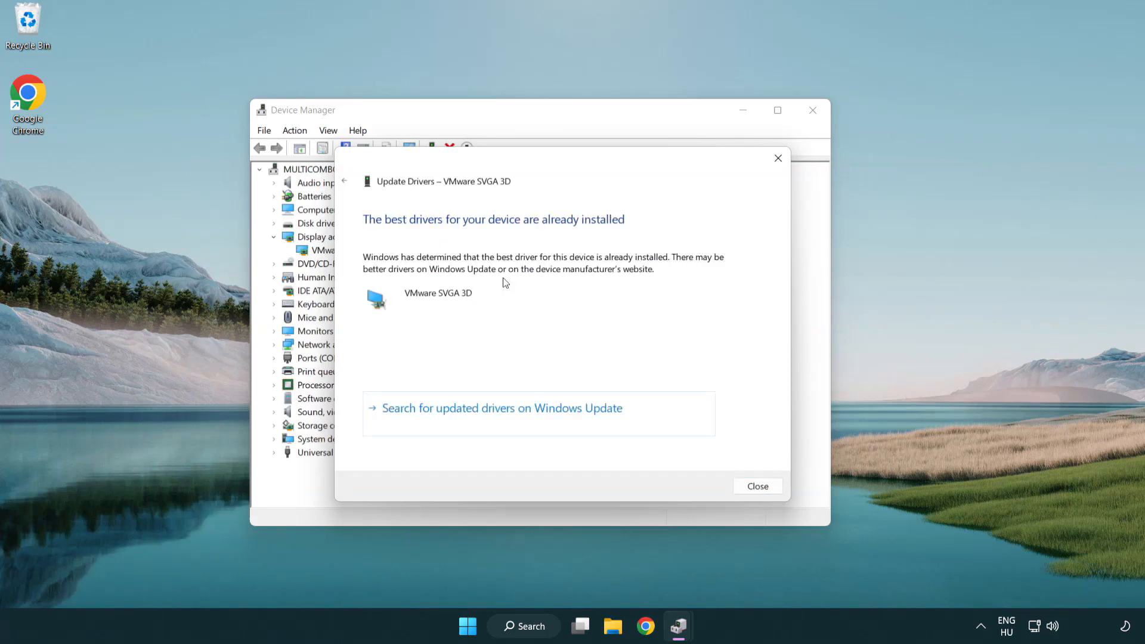
{"action": "mouse_move", "coordinate": [557, 234]}
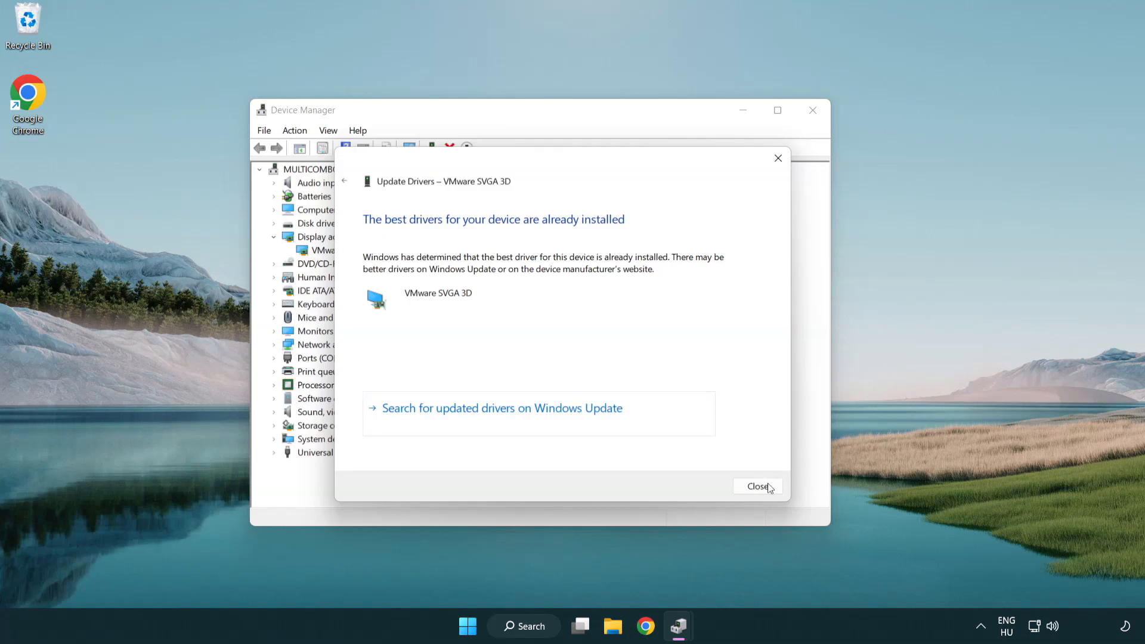
{"action": "left_click", "coordinate": [755, 485]}
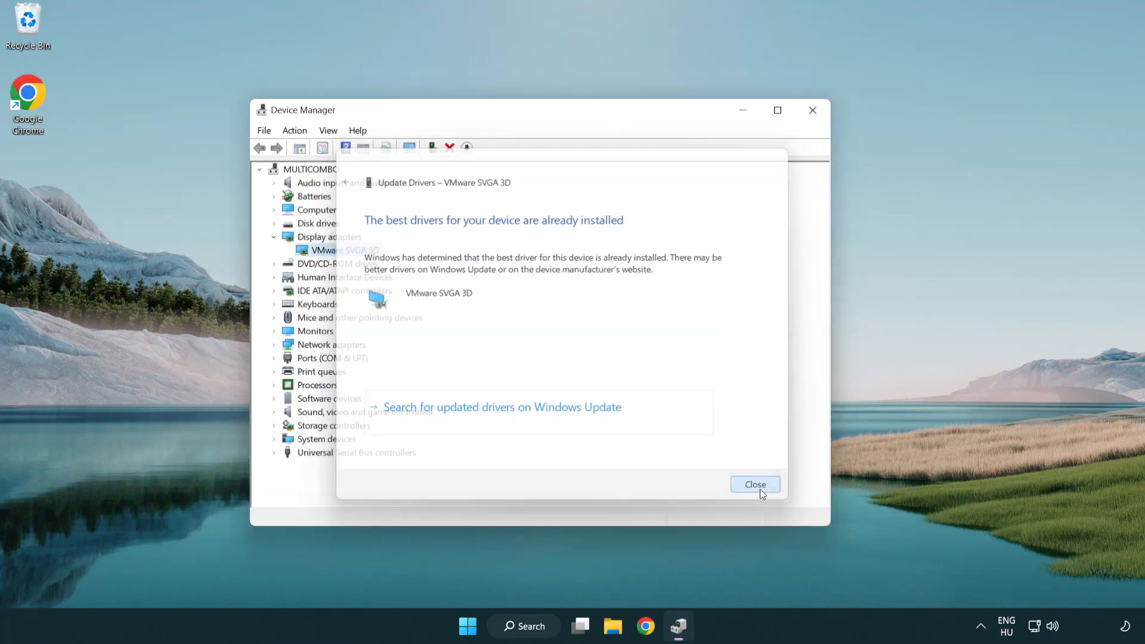
{"action": "left_click", "coordinate": [755, 484]}
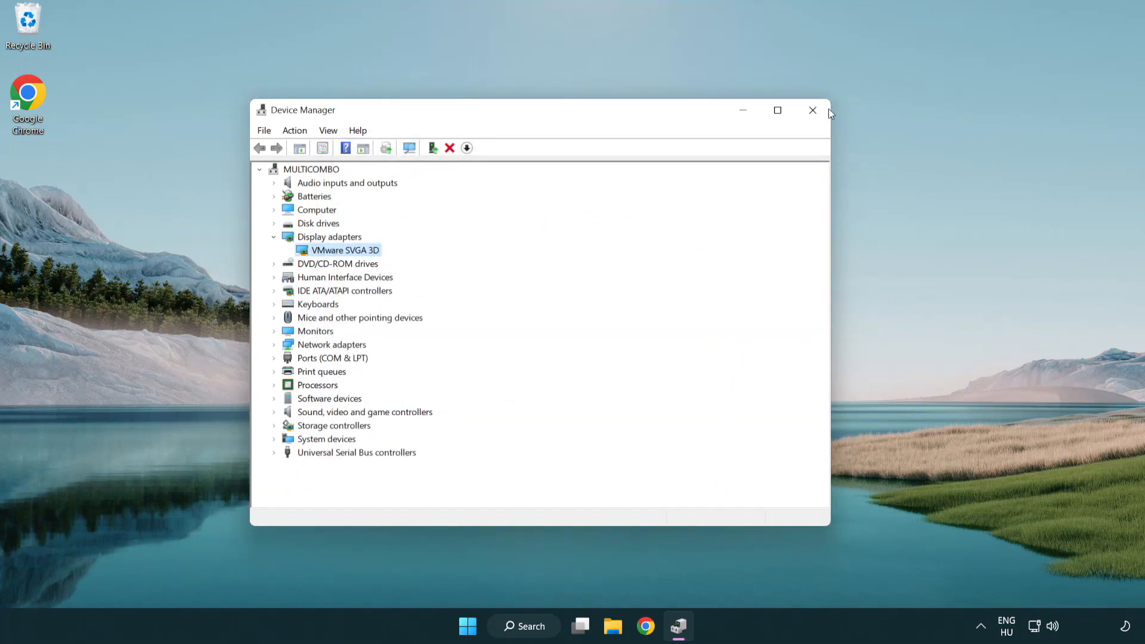
{"action": "mouse_move", "coordinate": [812, 110]}
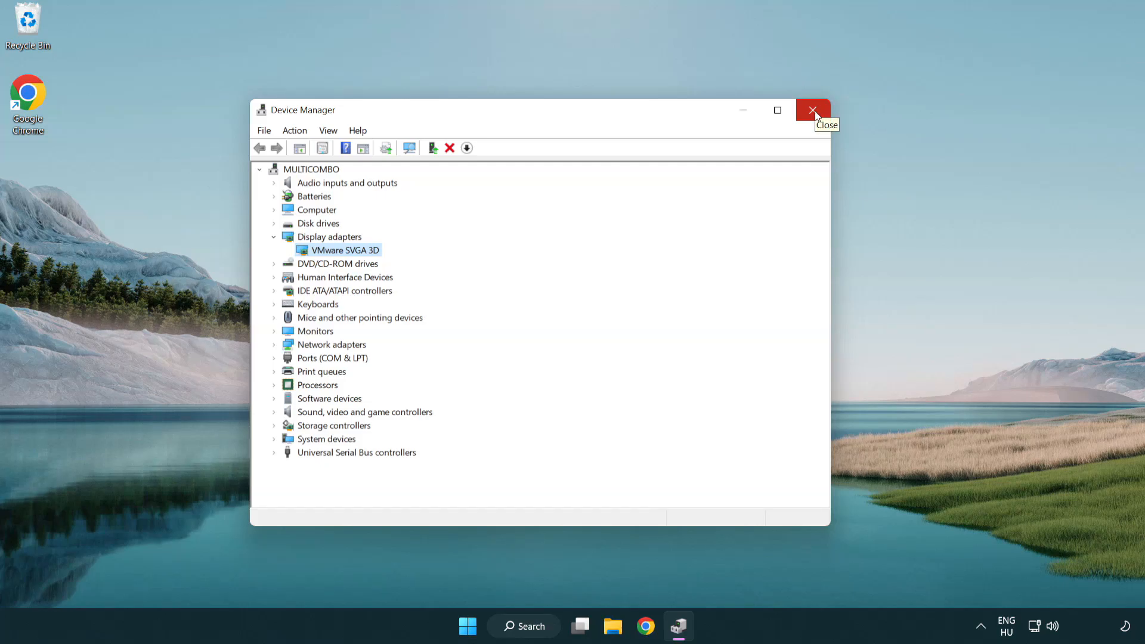
{"action": "left_click", "coordinate": [813, 110]}
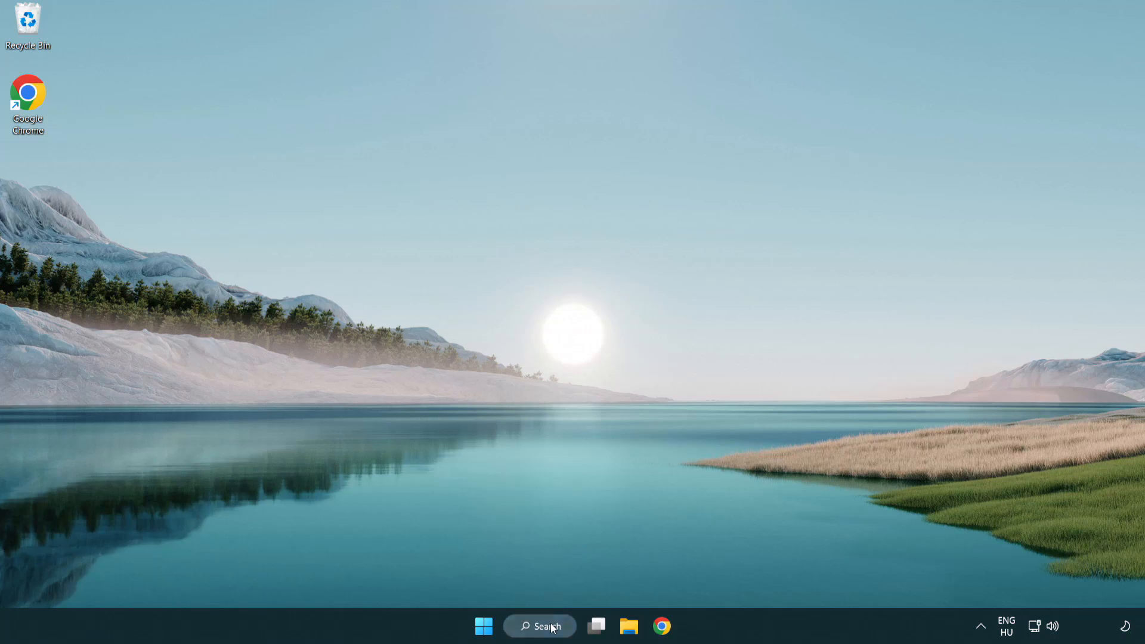
- Search 'upd' and open Windows Update settings from the results
{"action": "left_click", "coordinate": [540, 626]}
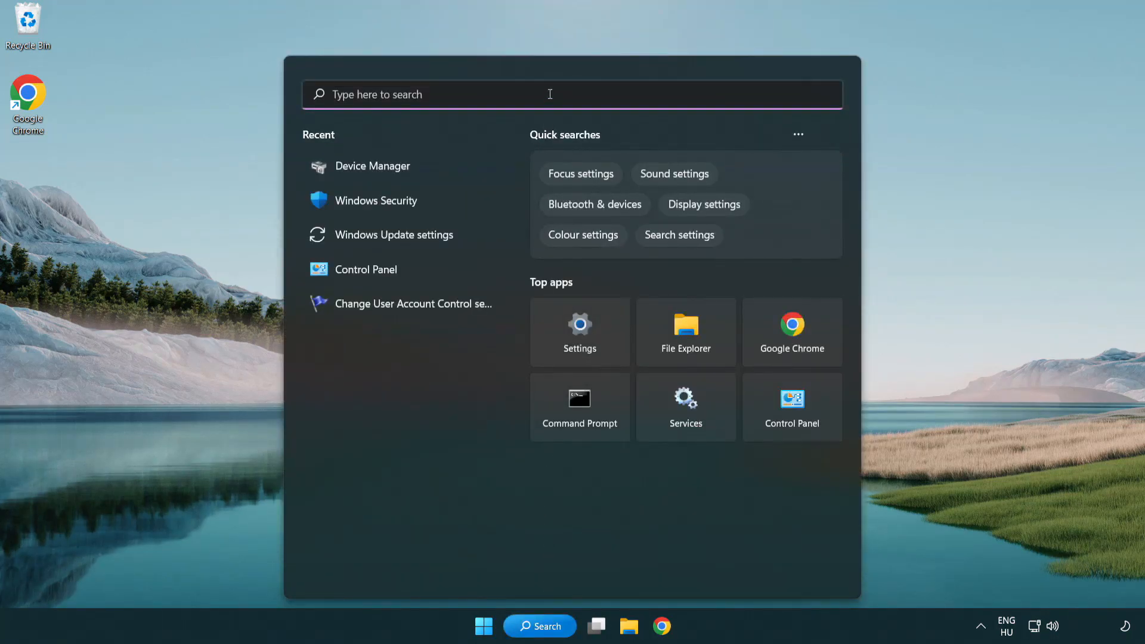
{"action": "type", "text": "update"}
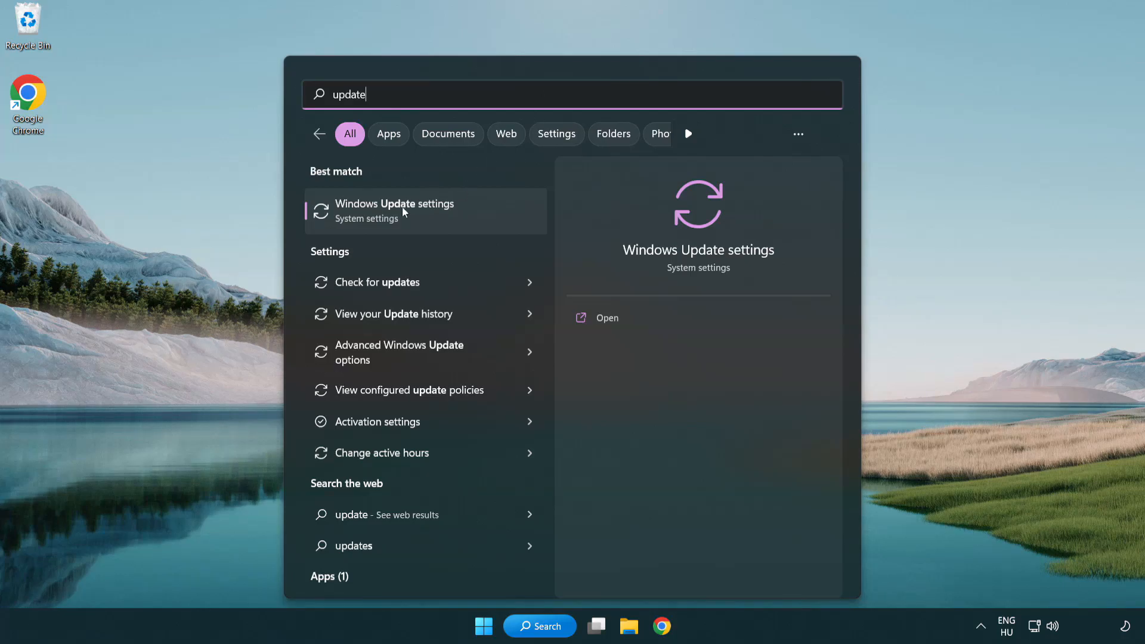
{"action": "left_click", "coordinate": [394, 210]}
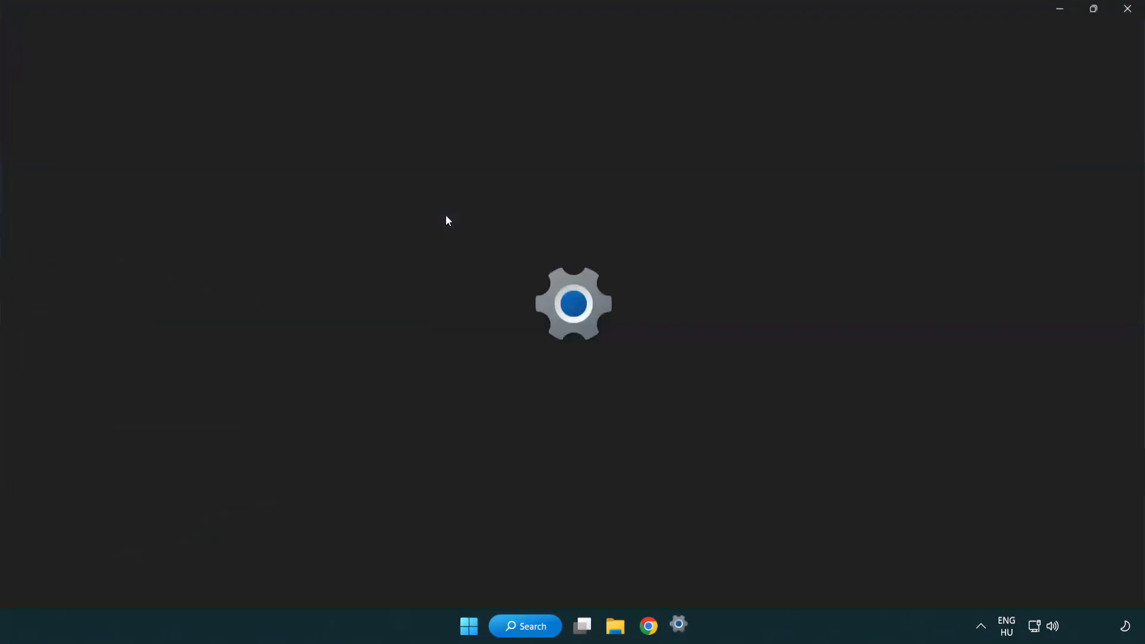
- Check for Windows updates, confirm the PC is up to date, and close Settings
{"action": "left_click", "coordinate": [679, 625]}
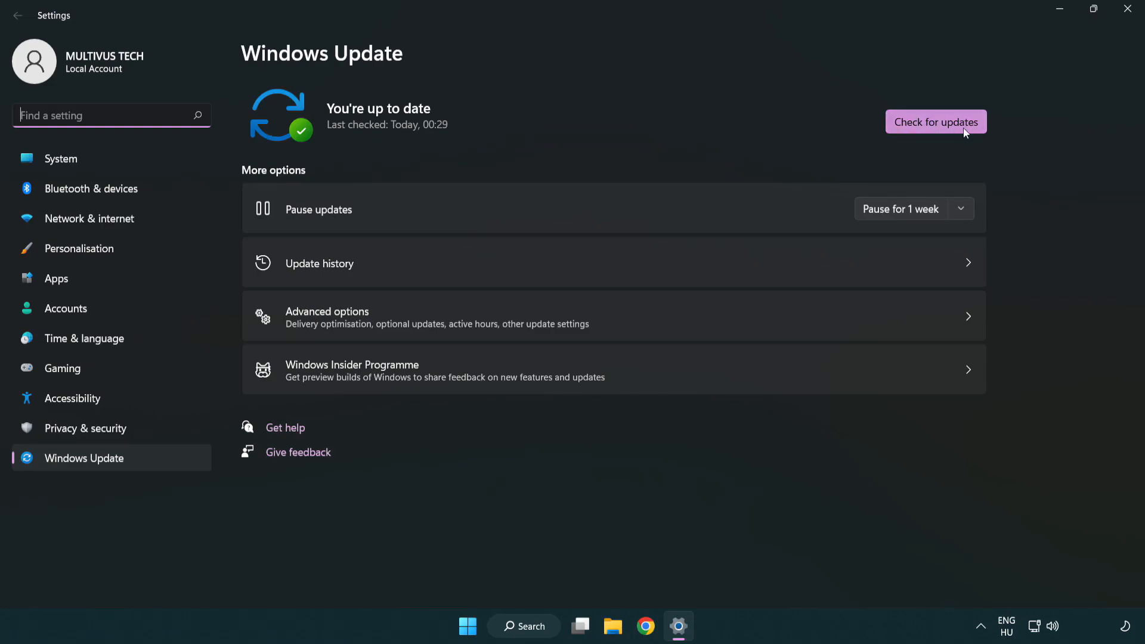
{"action": "left_click", "coordinate": [936, 121]}
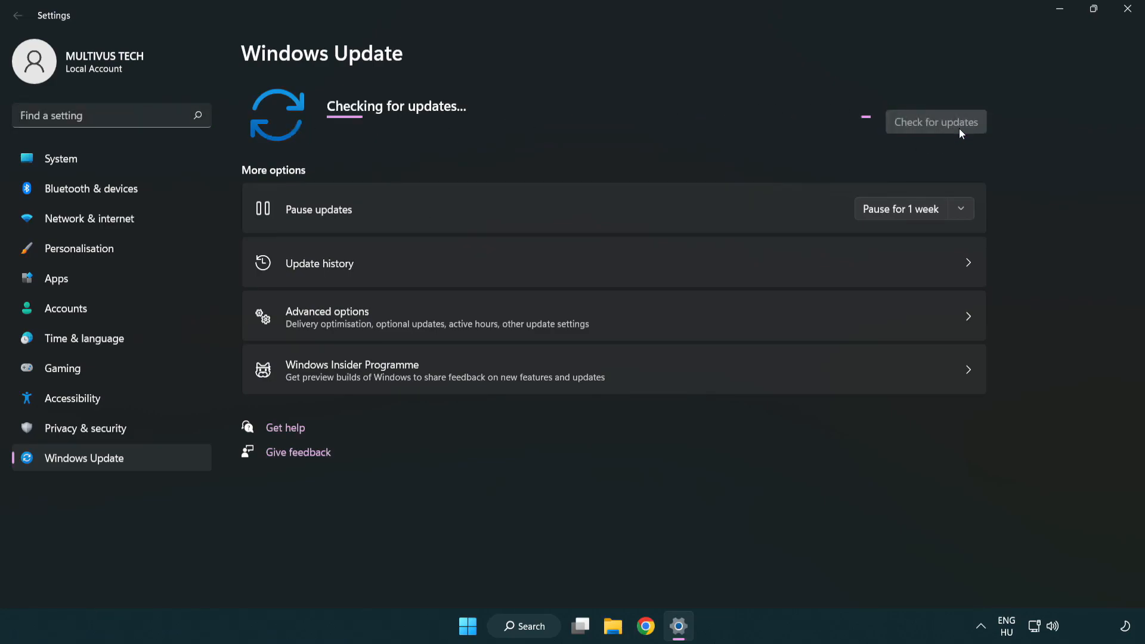
{"action": "mouse_move", "coordinate": [617, 152]}
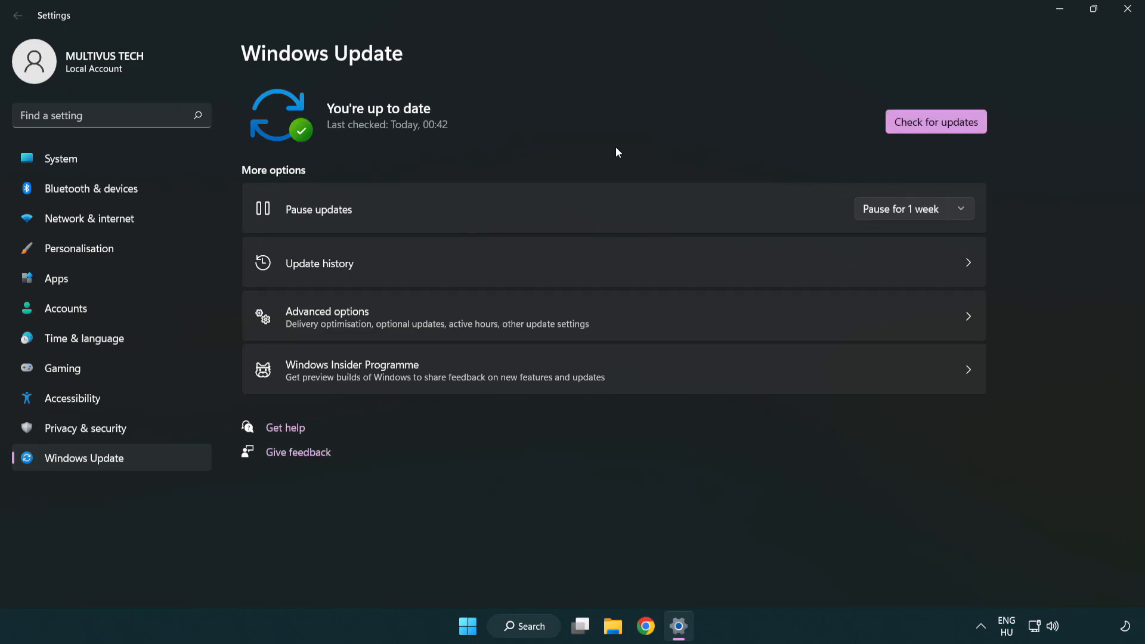
{"action": "mouse_move", "coordinate": [1126, 10]}
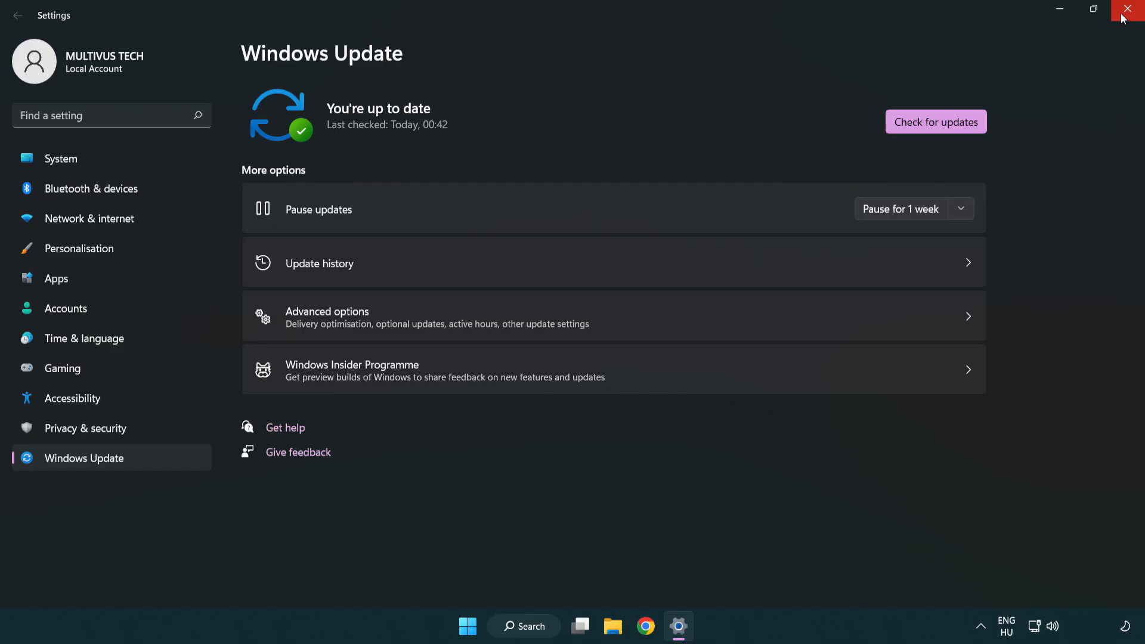
{"action": "left_click", "coordinate": [1133, 9]}
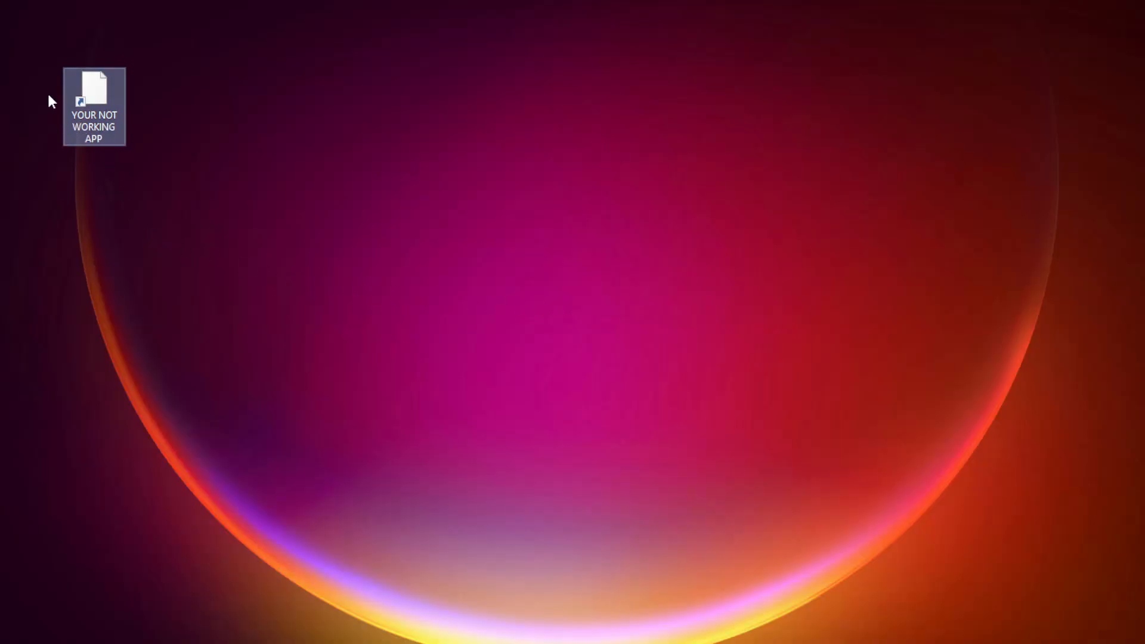
- Open Properties for the YOUR NOT WORKING APP desktop shortcut
{"action": "right_click", "coordinate": [94, 106]}
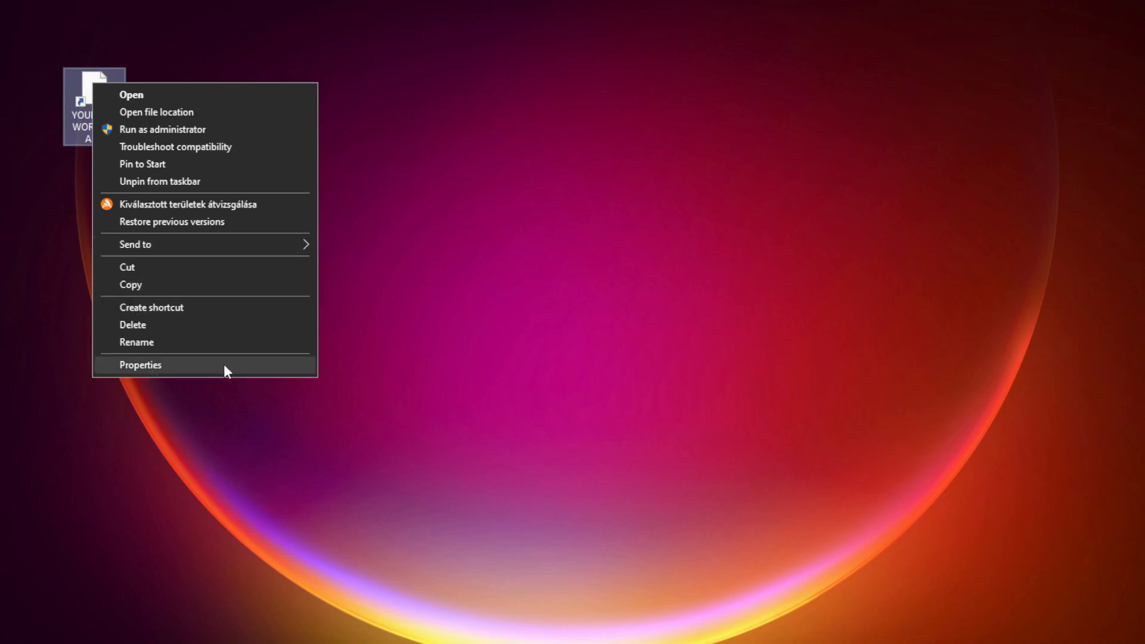
{"action": "mouse_move", "coordinate": [230, 372]}
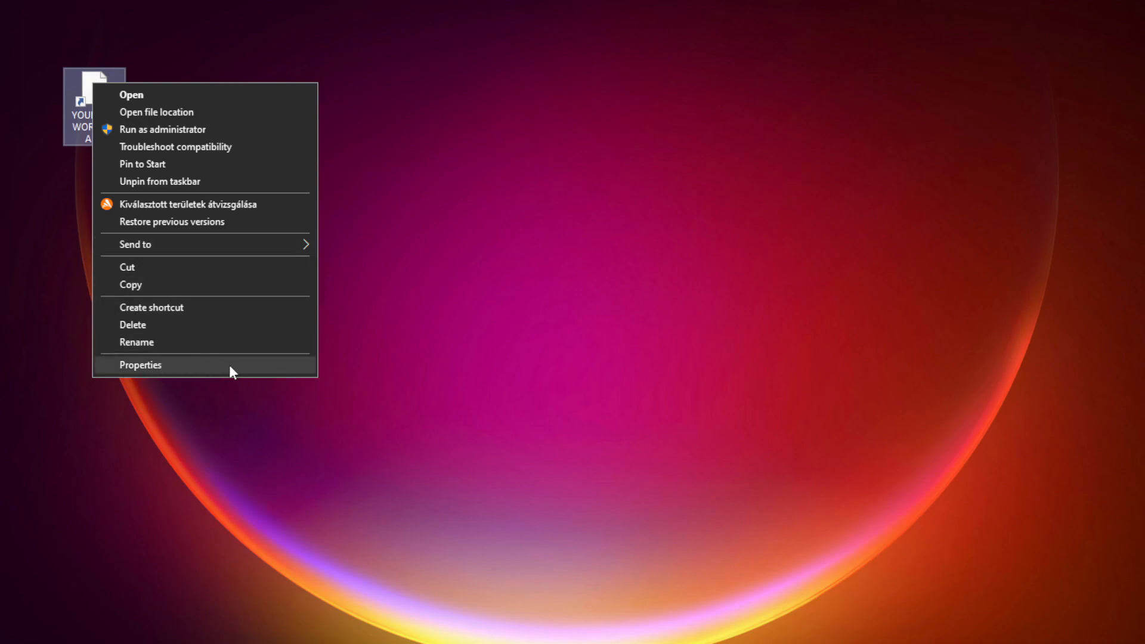
{"action": "left_click", "coordinate": [140, 364]}
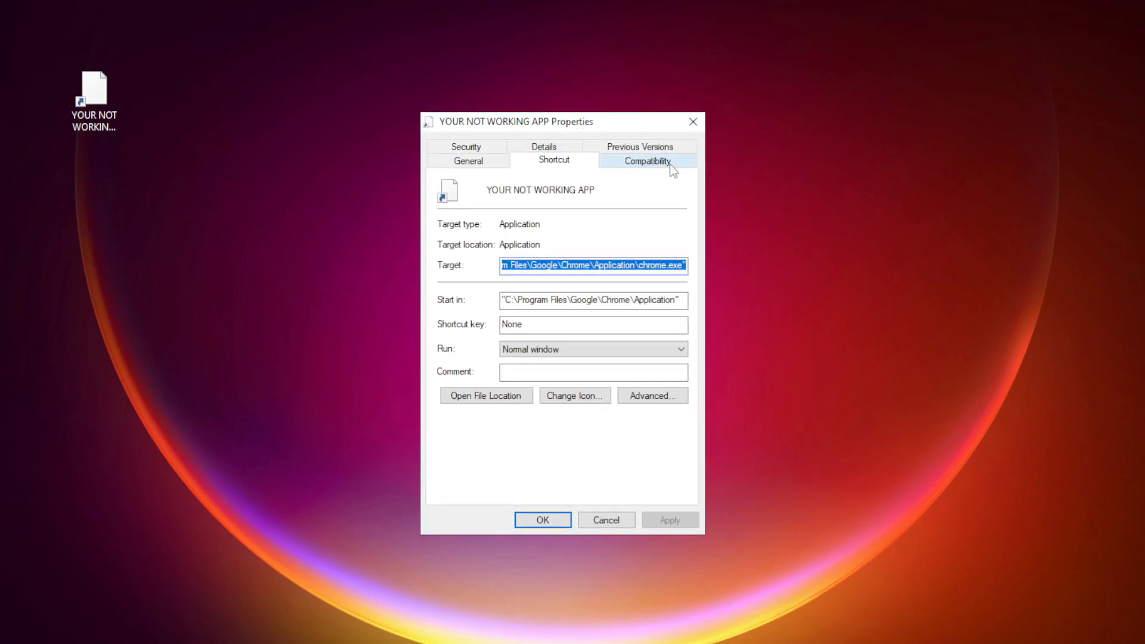
- On Compatibility, disable fullscreen optimizations, run as administrator, and apply
{"action": "left_click", "coordinate": [646, 160]}
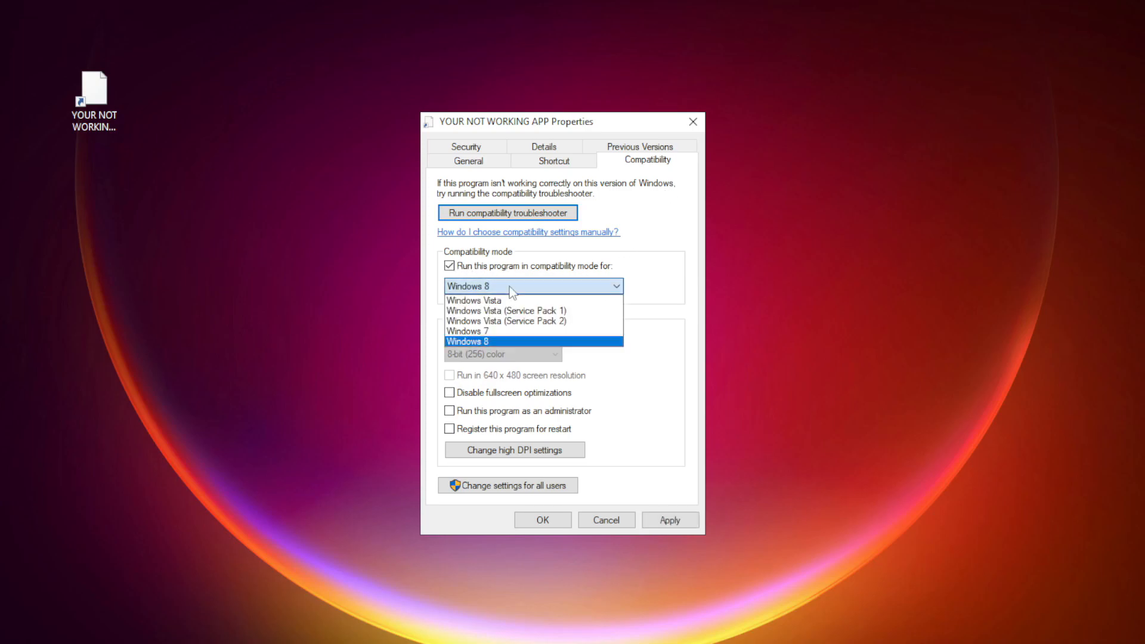
{"action": "mouse_move", "coordinate": [501, 337]}
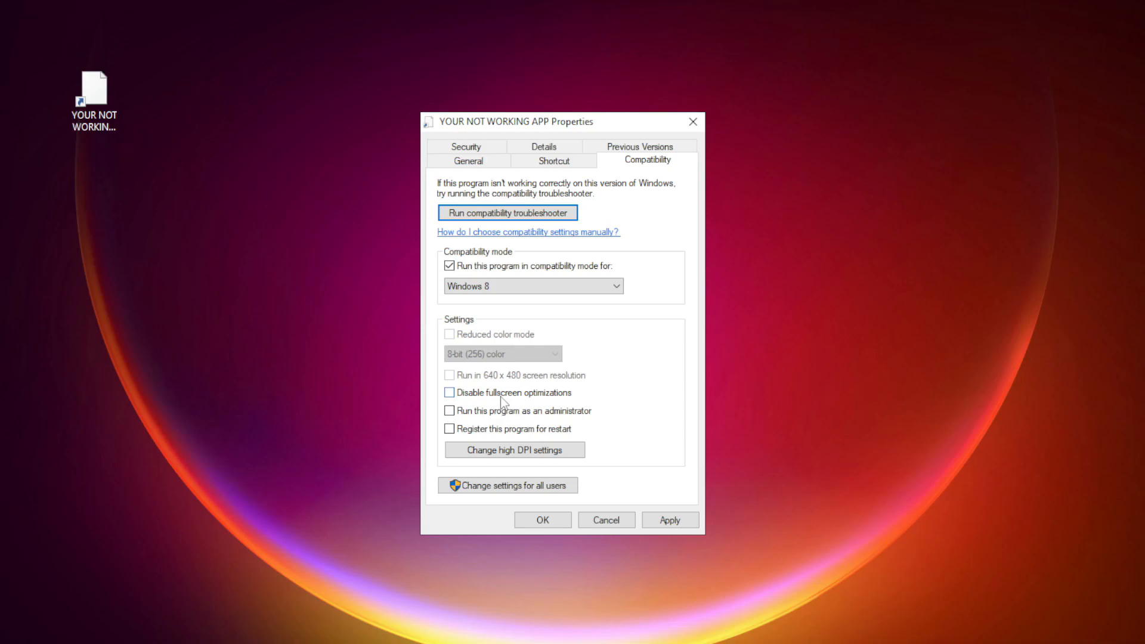
{"action": "left_click", "coordinate": [449, 393]}
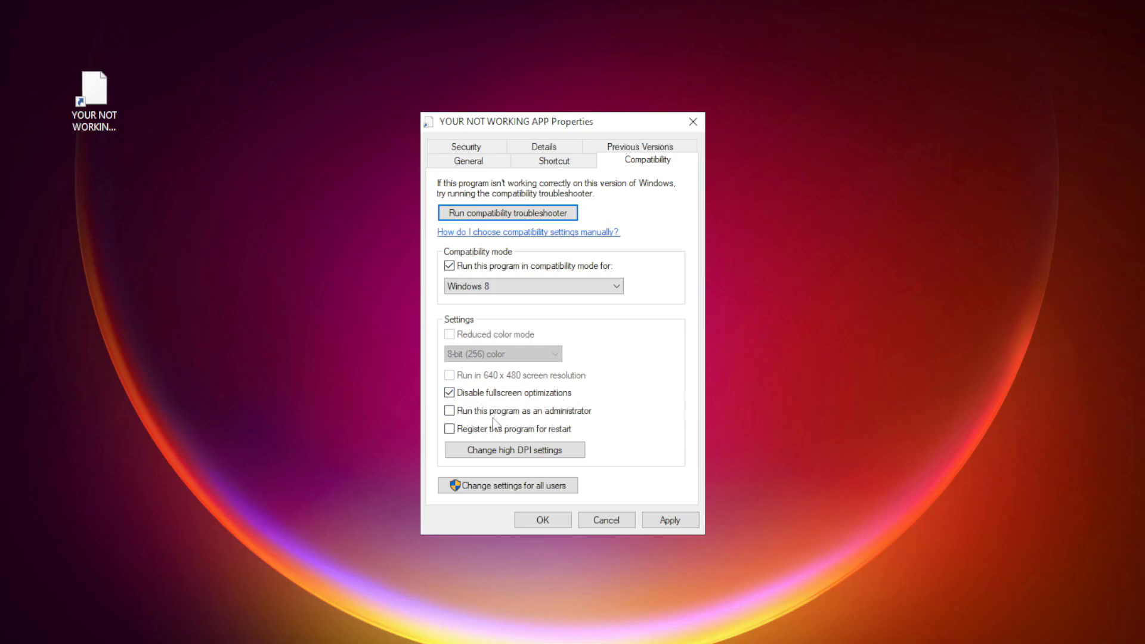
{"action": "left_click", "coordinate": [449, 411]}
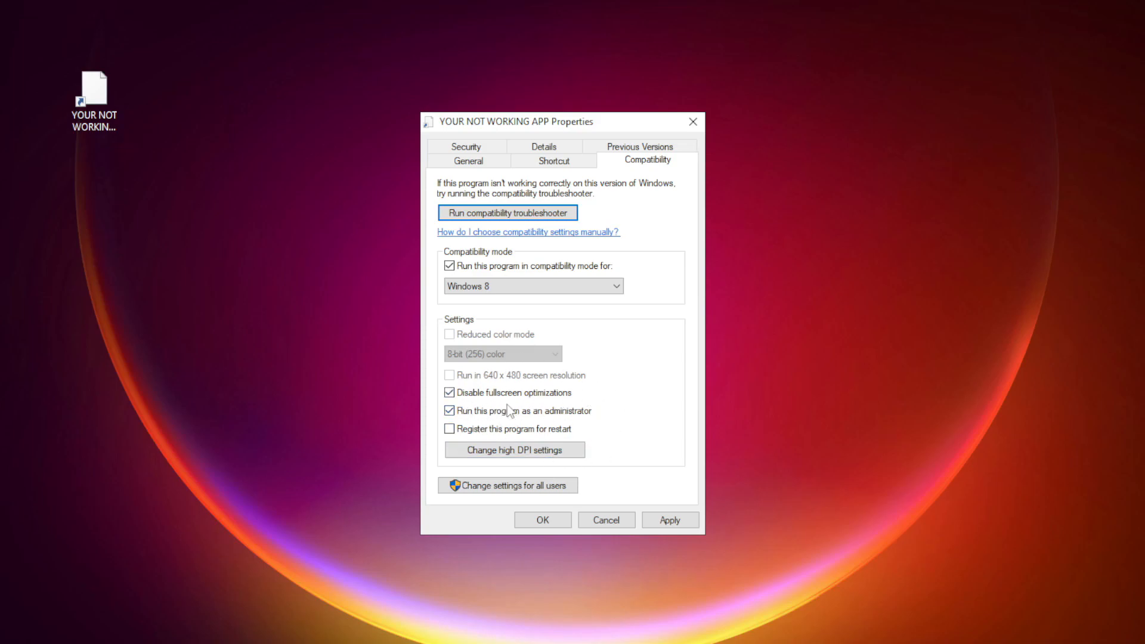
{"action": "left_click", "coordinate": [669, 520]}
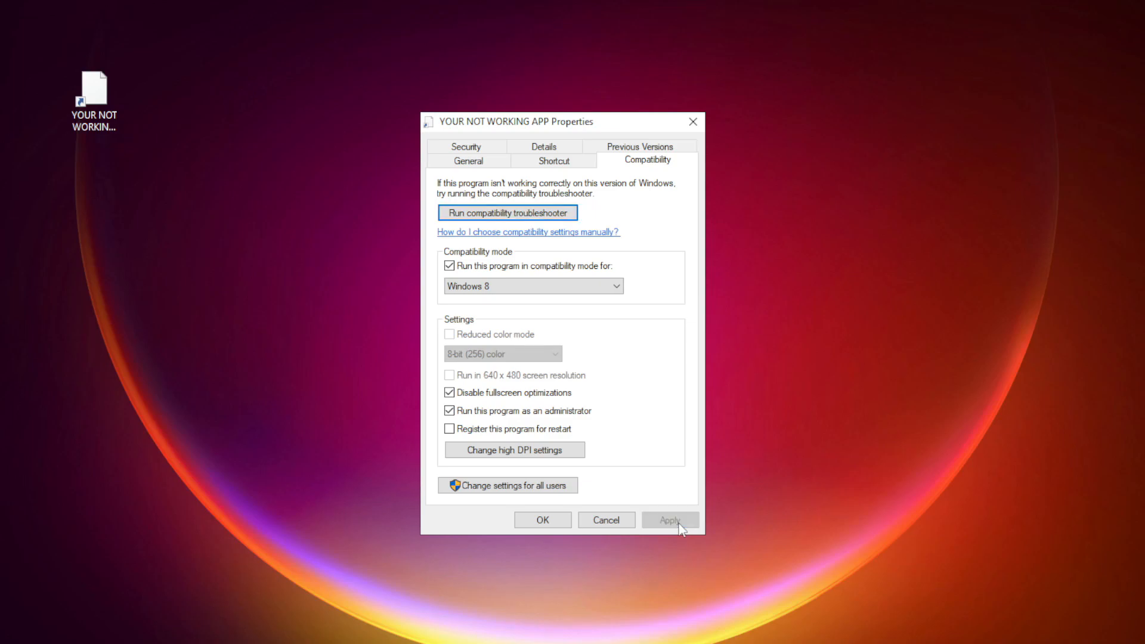
{"action": "left_click", "coordinate": [542, 520]}
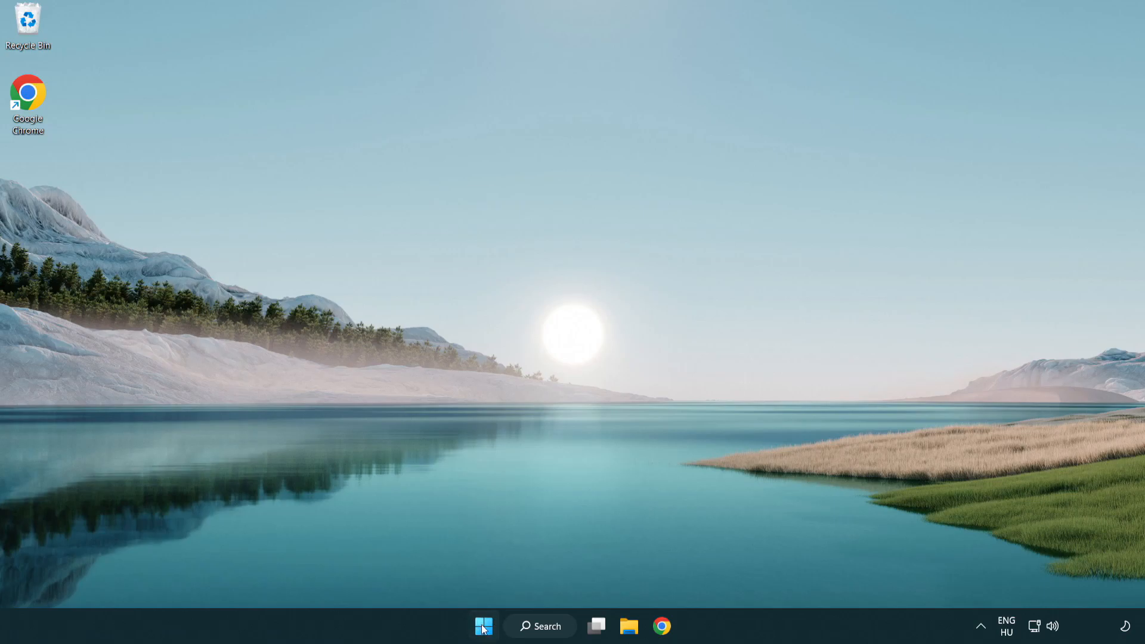
- Launch Task Manager from the Start button's quick link menu
{"action": "right_click", "coordinate": [482, 625]}
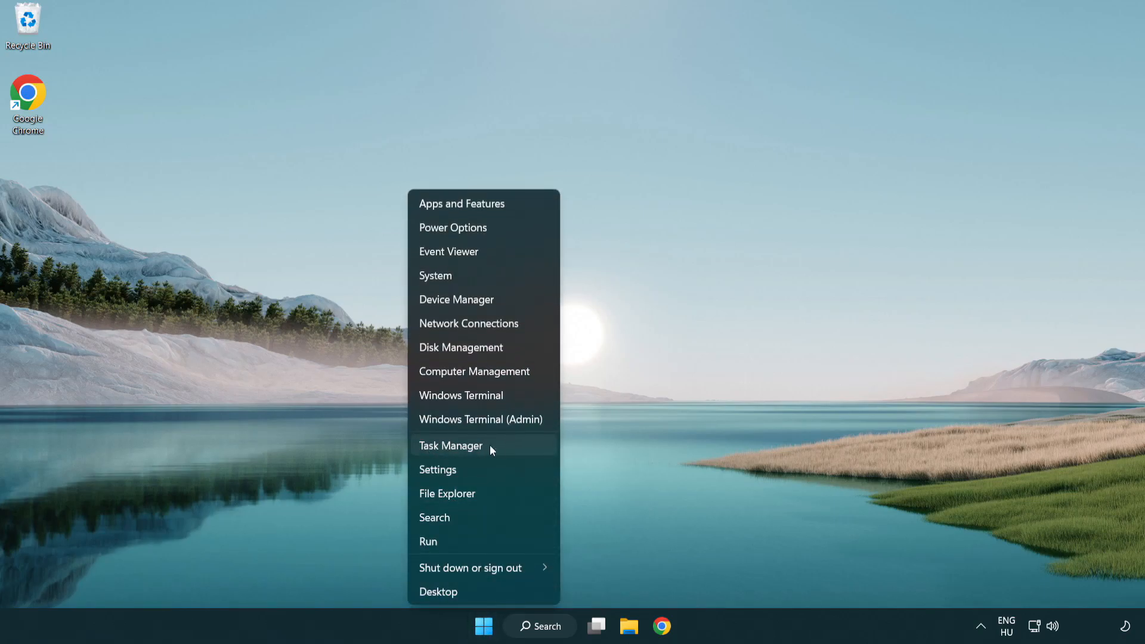
{"action": "left_click", "coordinate": [451, 446]}
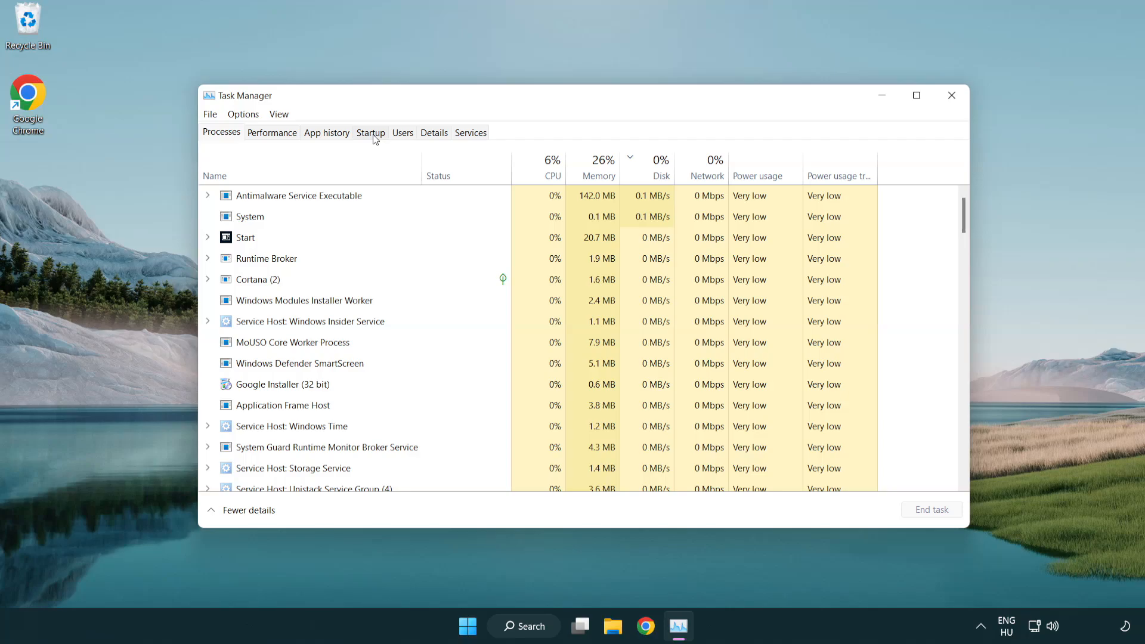
- On the Startup tab, disable Terminal and Phone Link
{"action": "left_click", "coordinate": [371, 132]}
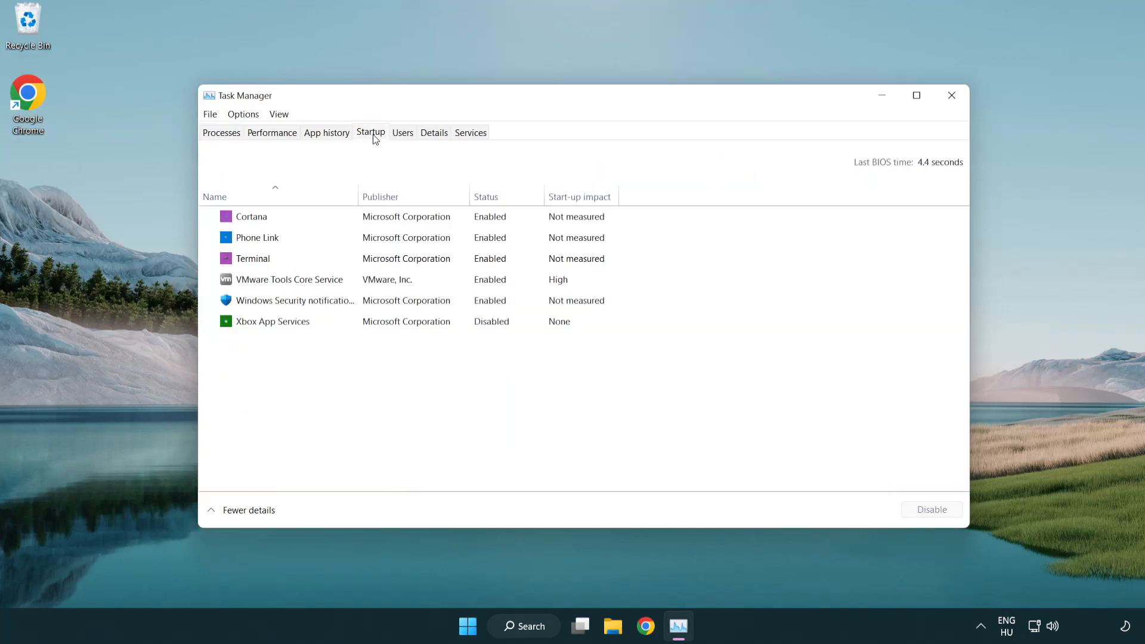
{"action": "left_click", "coordinate": [251, 259]}
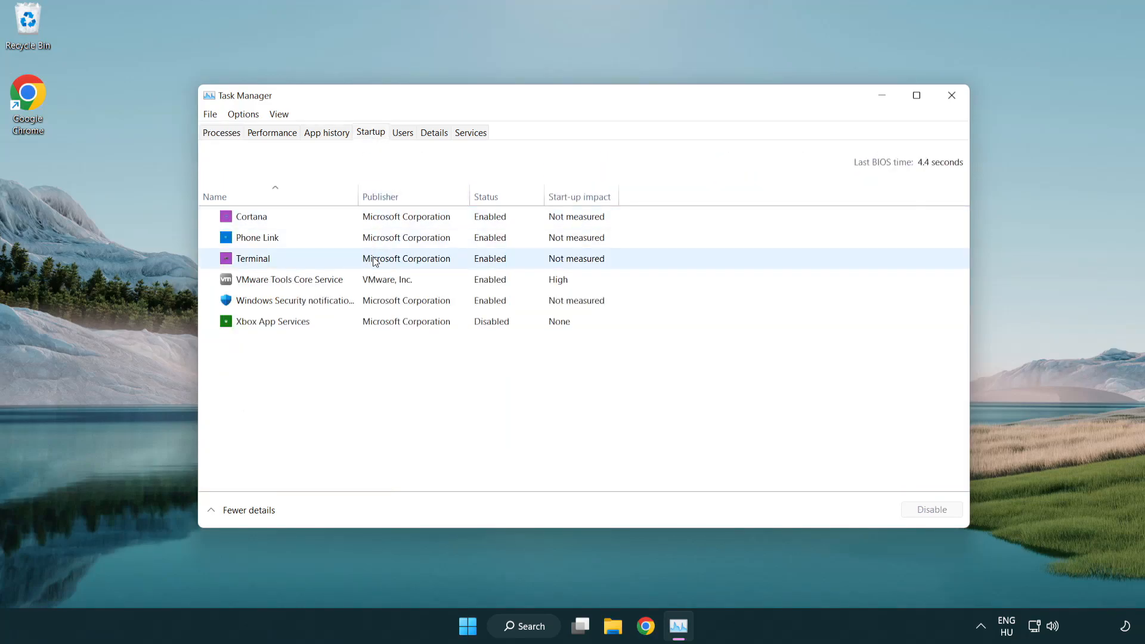
{"action": "left_click", "coordinate": [252, 258]}
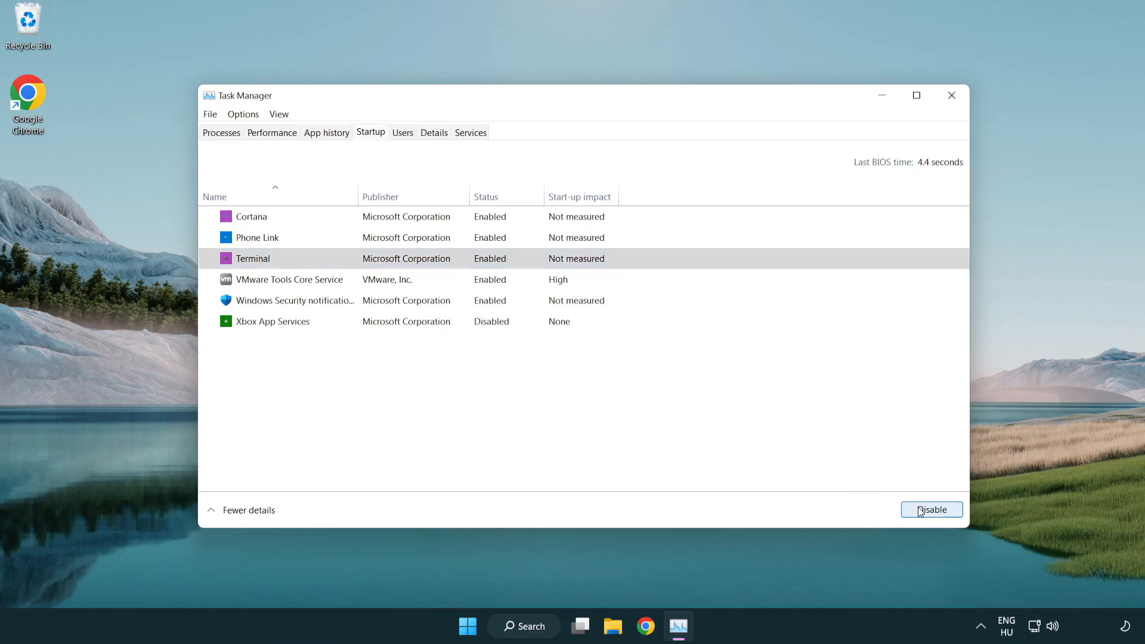
{"action": "left_click", "coordinate": [931, 509]}
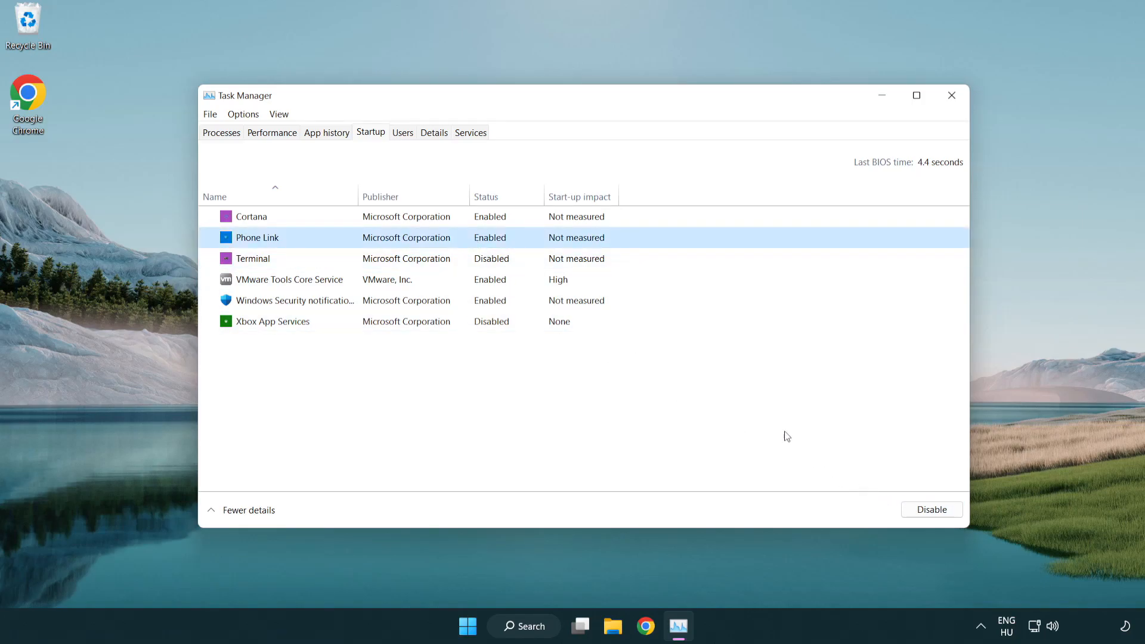
{"action": "left_click", "coordinate": [931, 509]}
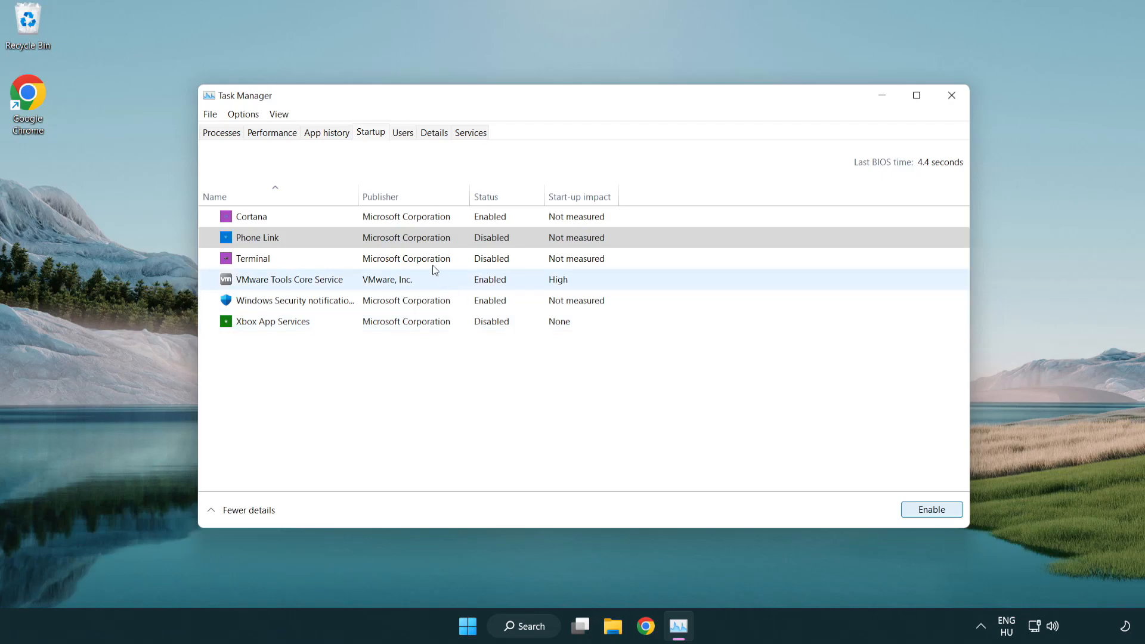
- Disable Cortana and Windows Security notifications at startup, then close Task Manager
{"action": "left_click", "coordinate": [252, 216]}
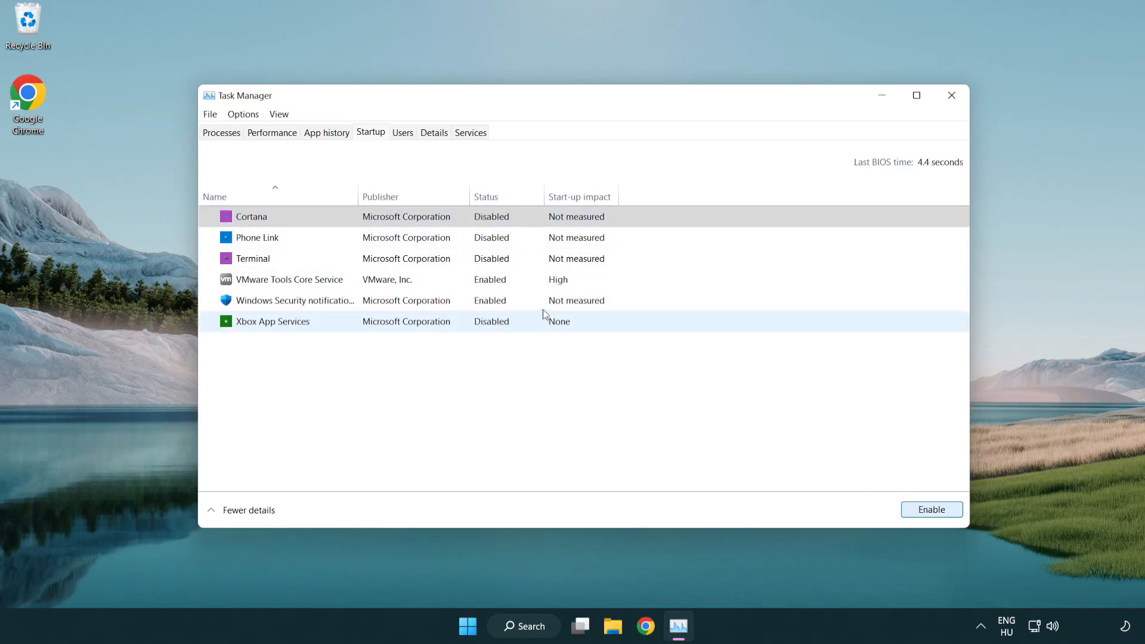
{"action": "left_click", "coordinate": [292, 300]}
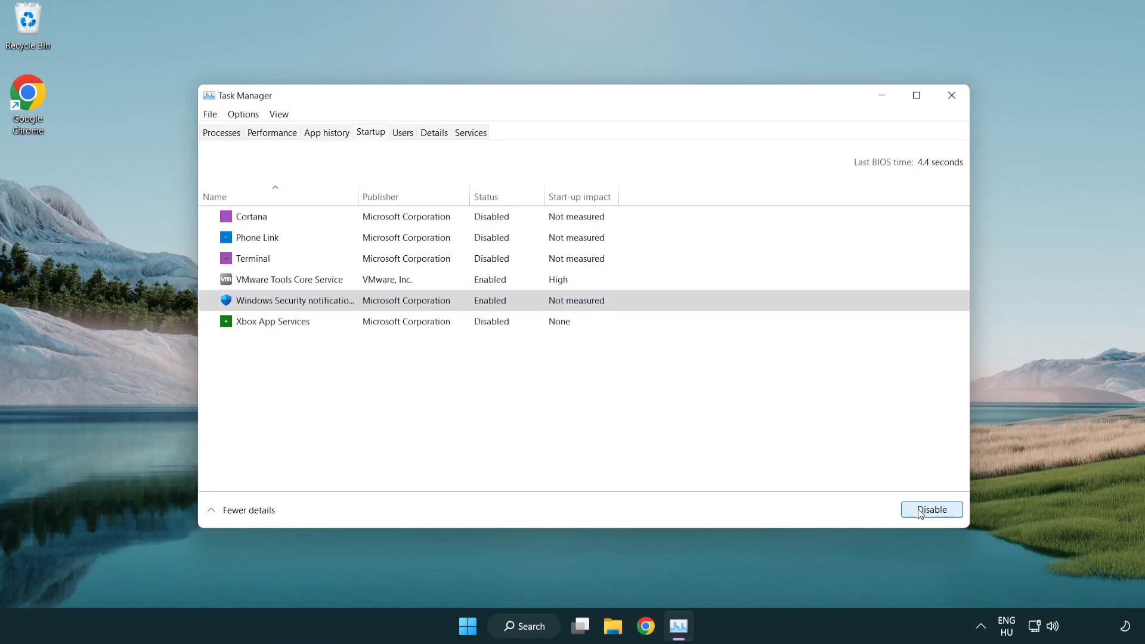
{"action": "left_click", "coordinate": [931, 509]}
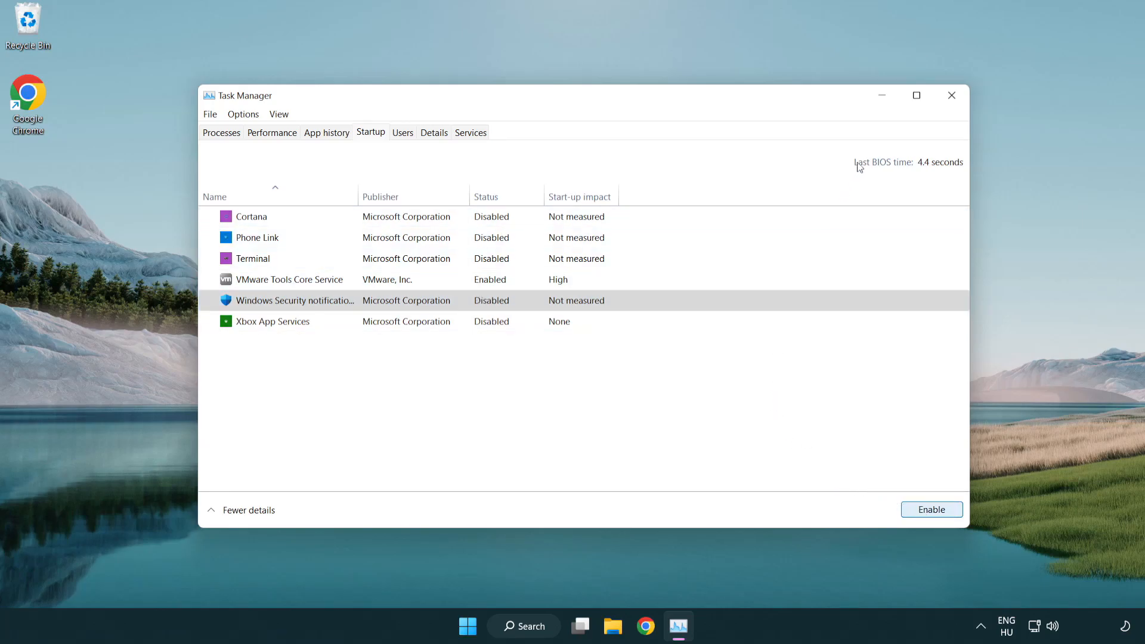
{"action": "mouse_move", "coordinate": [951, 95]}
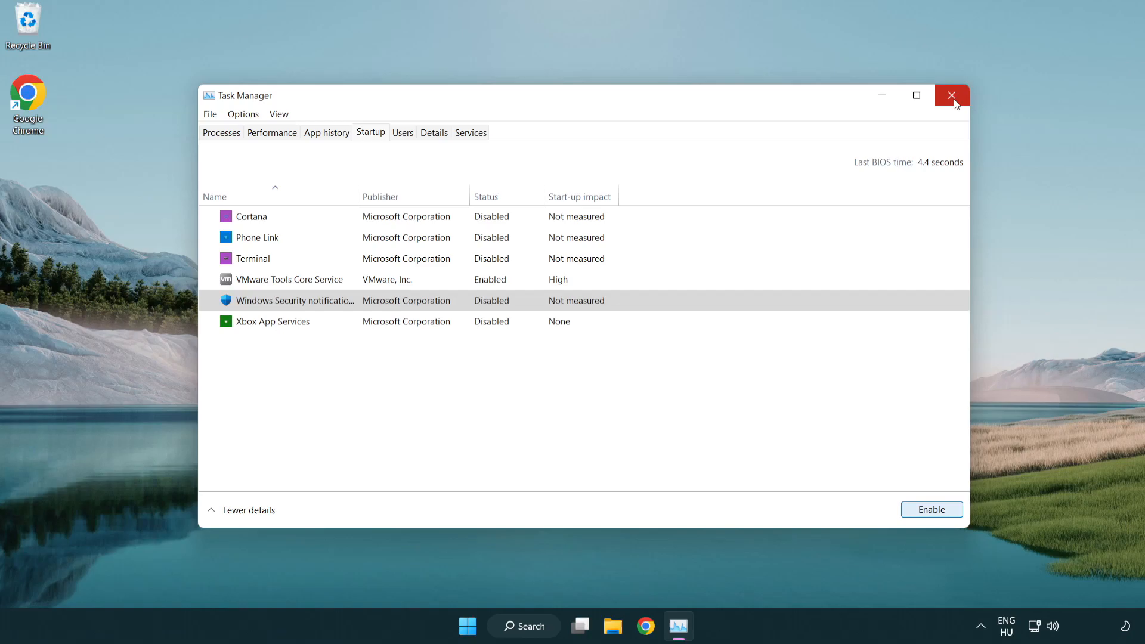
{"action": "left_click", "coordinate": [951, 95]}
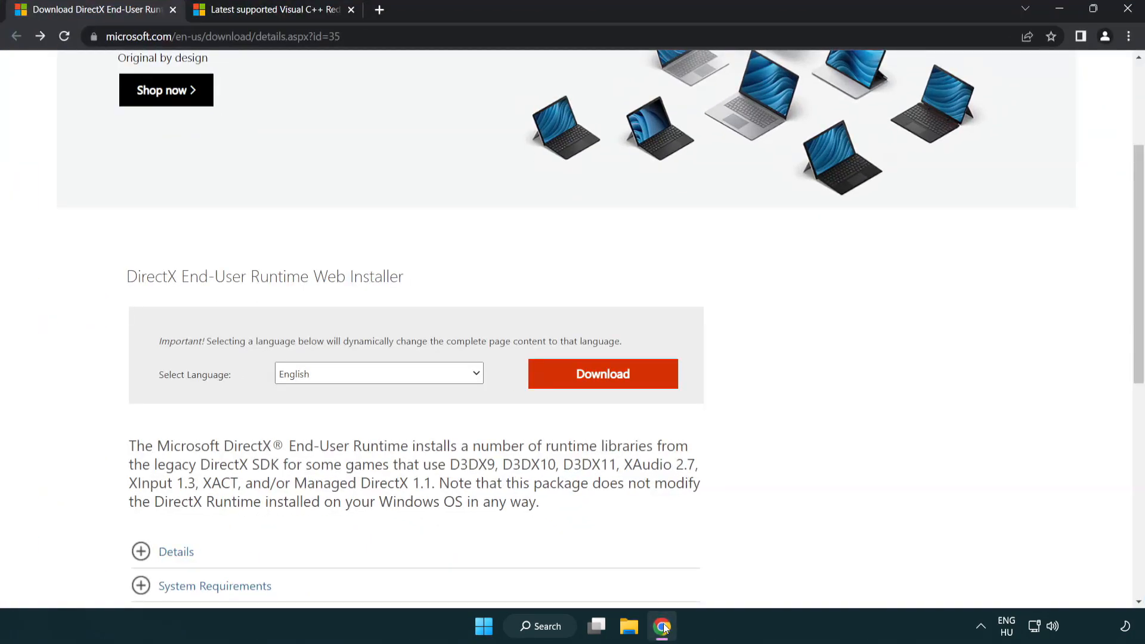
- Download the DirectX End-User Runtime Web Installer and run dxwebsetup.exe
{"action": "scroll", "scroll_direction": "up", "scroll_amount": 3}
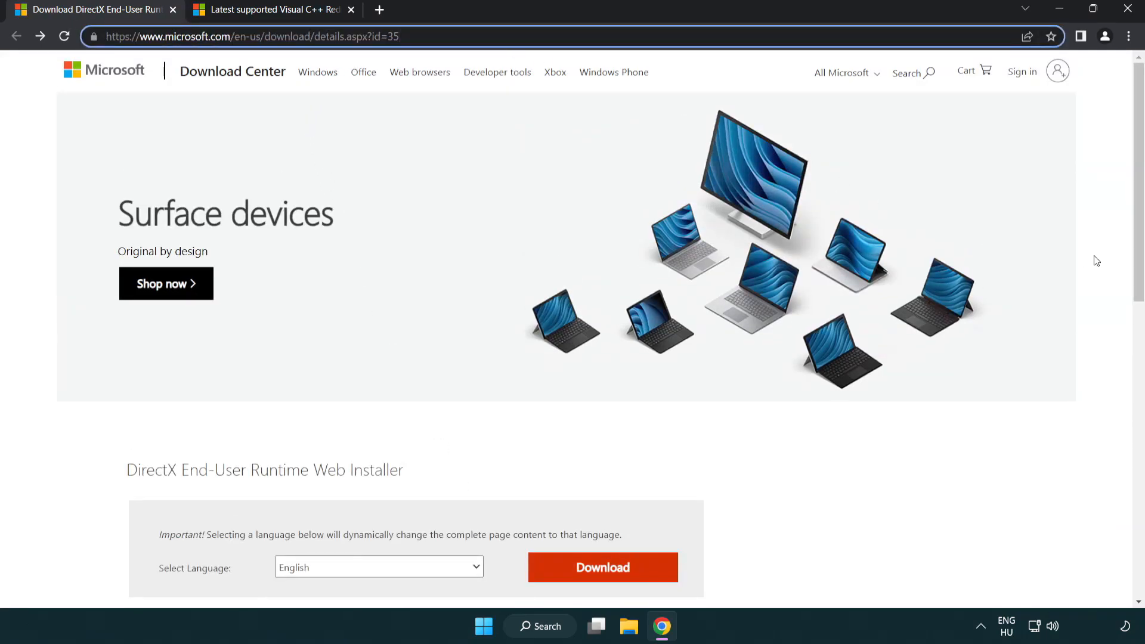
{"action": "scroll", "scroll_direction": "down", "scroll_amount": 3}
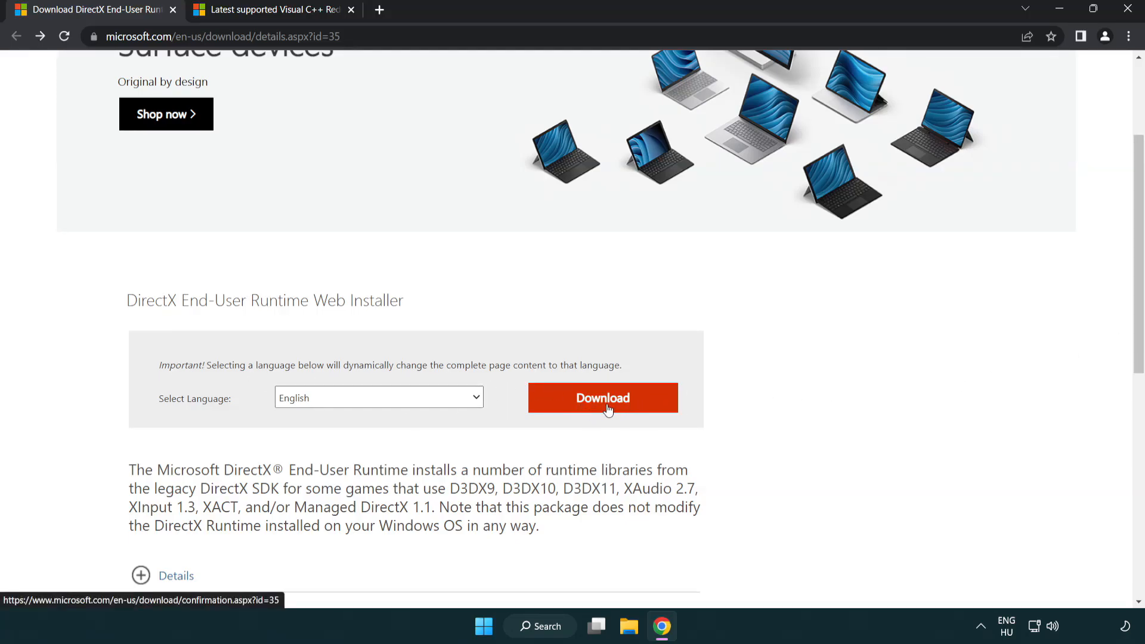
{"action": "left_click", "coordinate": [602, 397]}
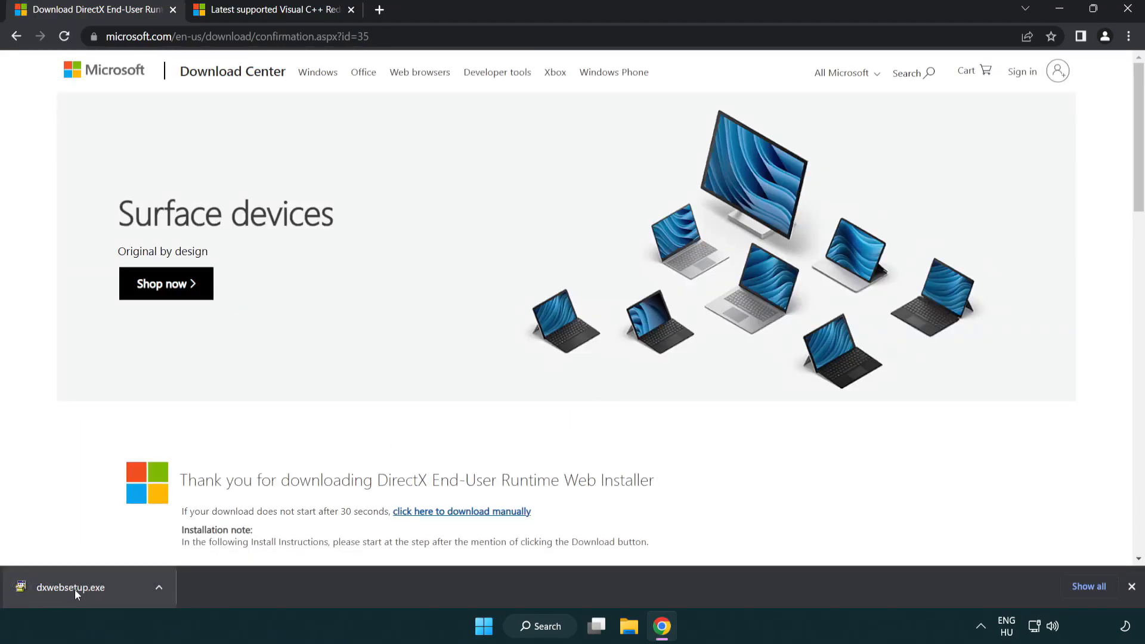
{"action": "left_click", "coordinate": [70, 587]}
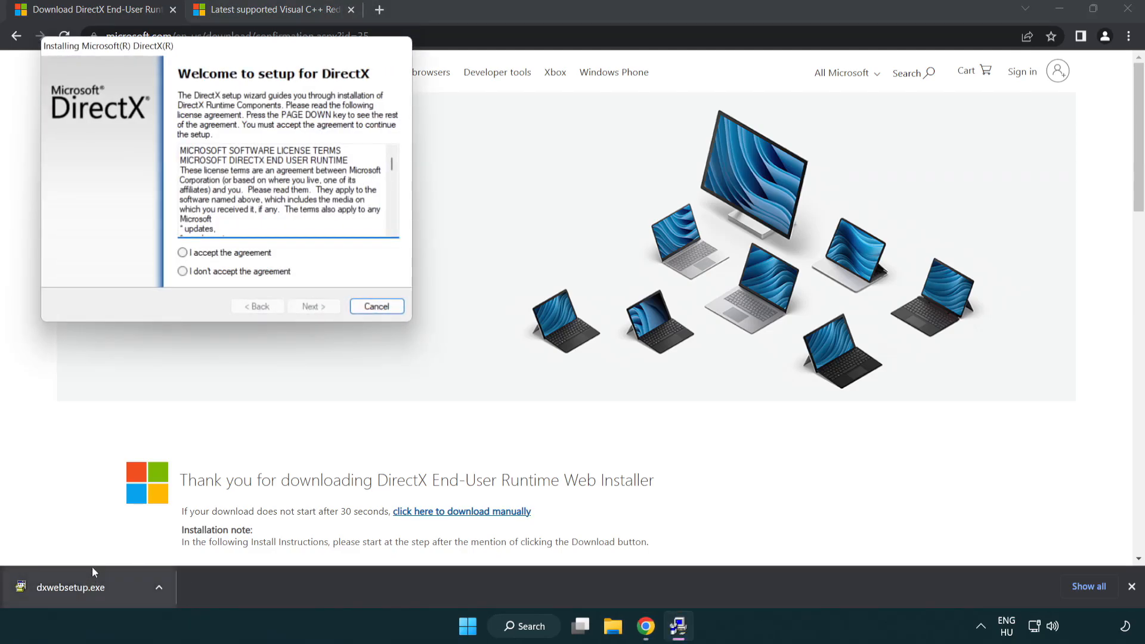
- Run DirectX Setup with the license accepted and the Bing Bar declined, through to Finish
{"action": "left_click_drag", "start_coordinate": [106, 45], "coordinate": [427, 172]}
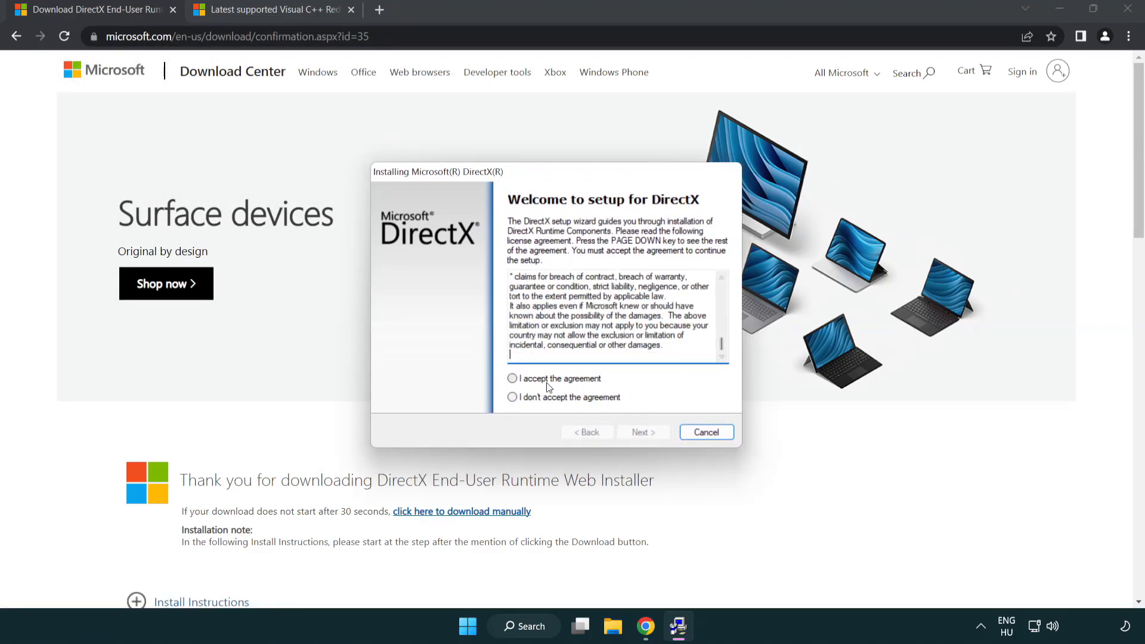
{"action": "left_click", "coordinate": [513, 378]}
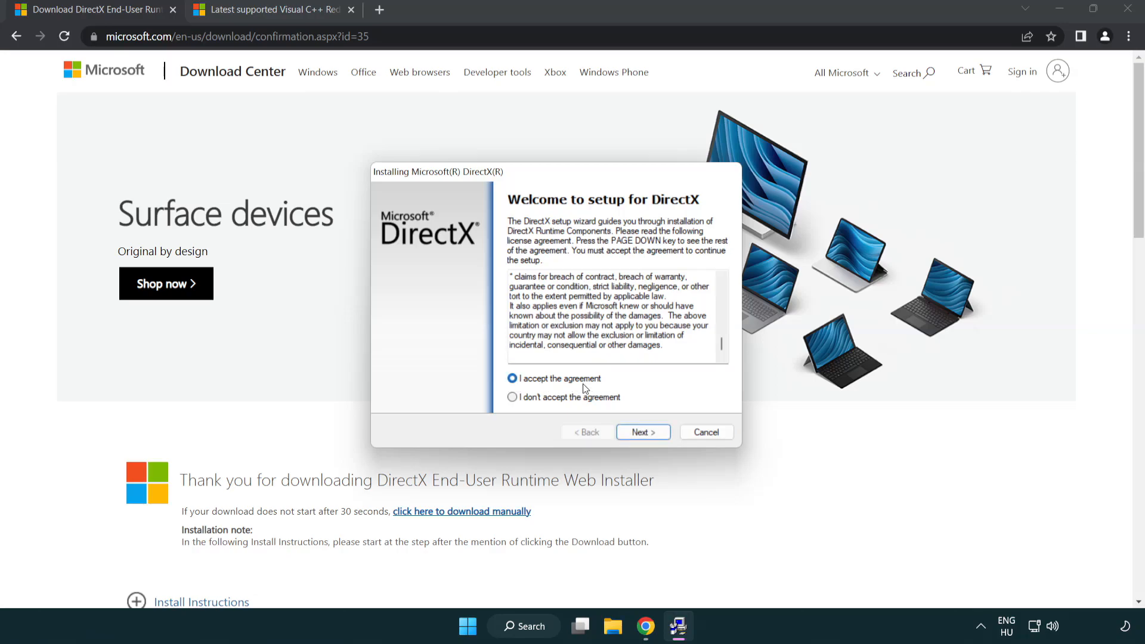
{"action": "left_click", "coordinate": [641, 432]}
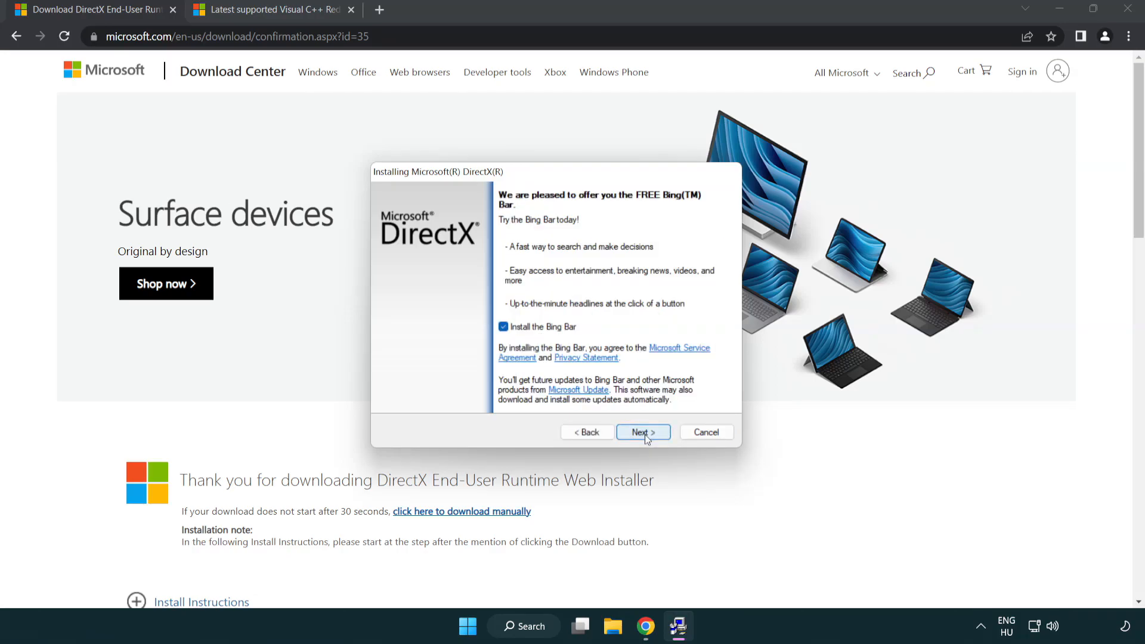
{"action": "left_click", "coordinate": [503, 326]}
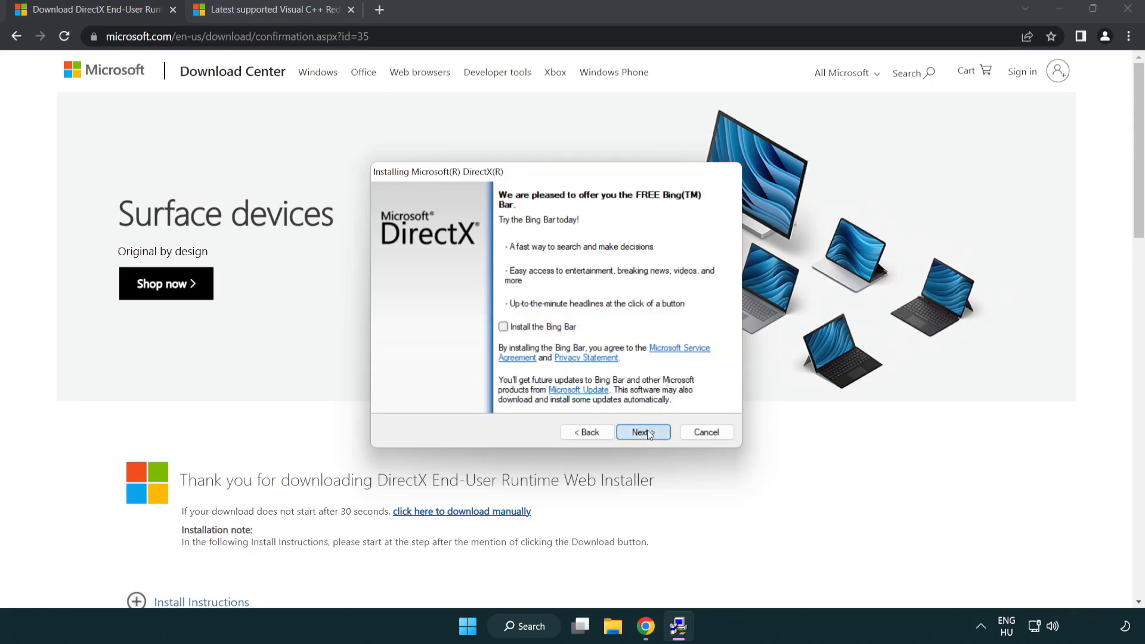
{"action": "left_click", "coordinate": [642, 431]}
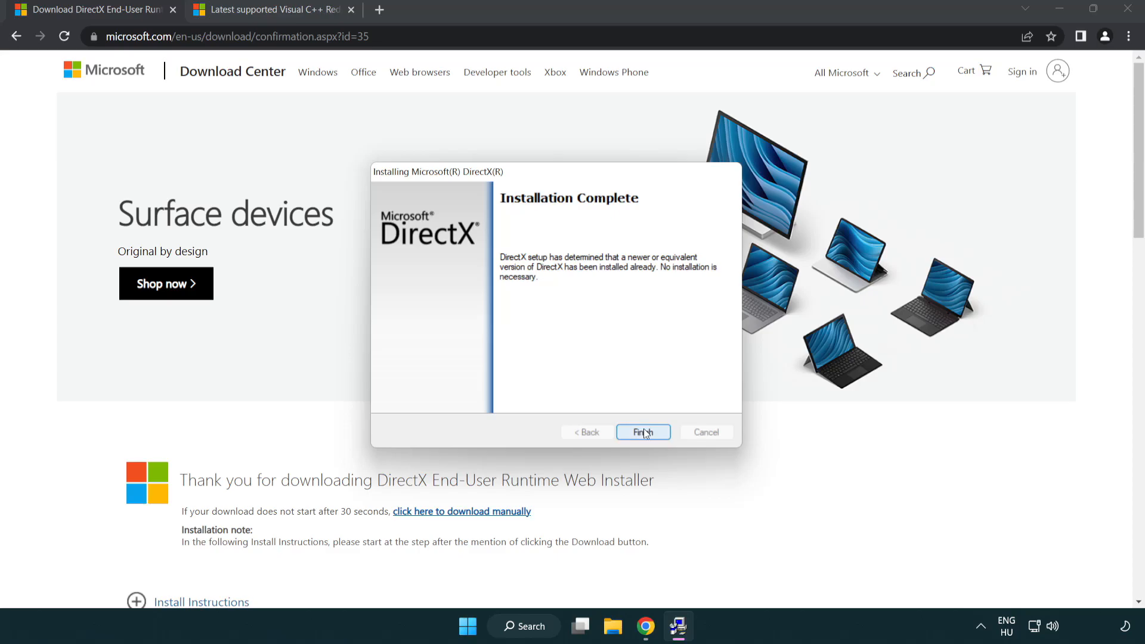
{"action": "left_click", "coordinate": [642, 432]}
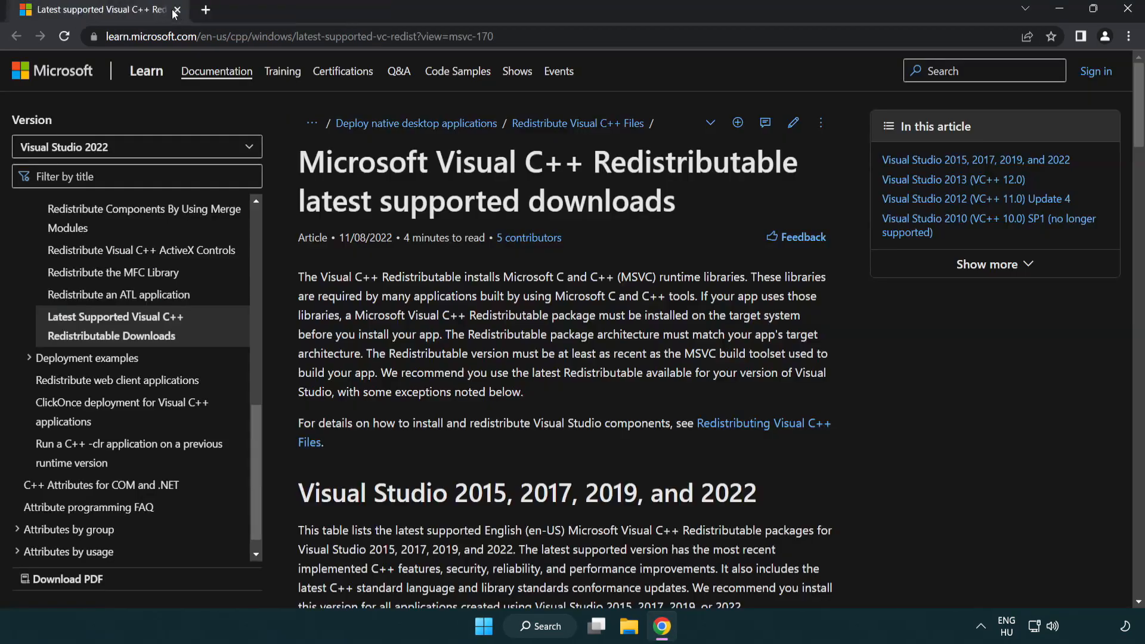
- Download the ARM64, x86 and x64 vc_redist installers from the 2015–2022 table
{"action": "left_click", "coordinate": [293, 36]}
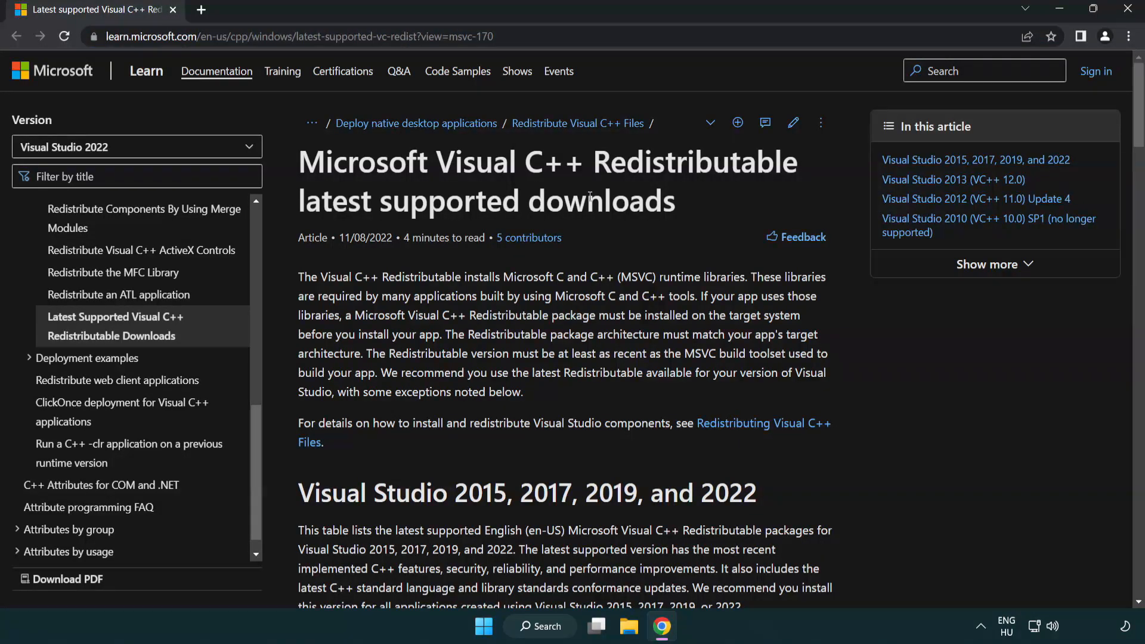
{"action": "scroll", "scroll_direction": "down", "scroll_amount": 3}
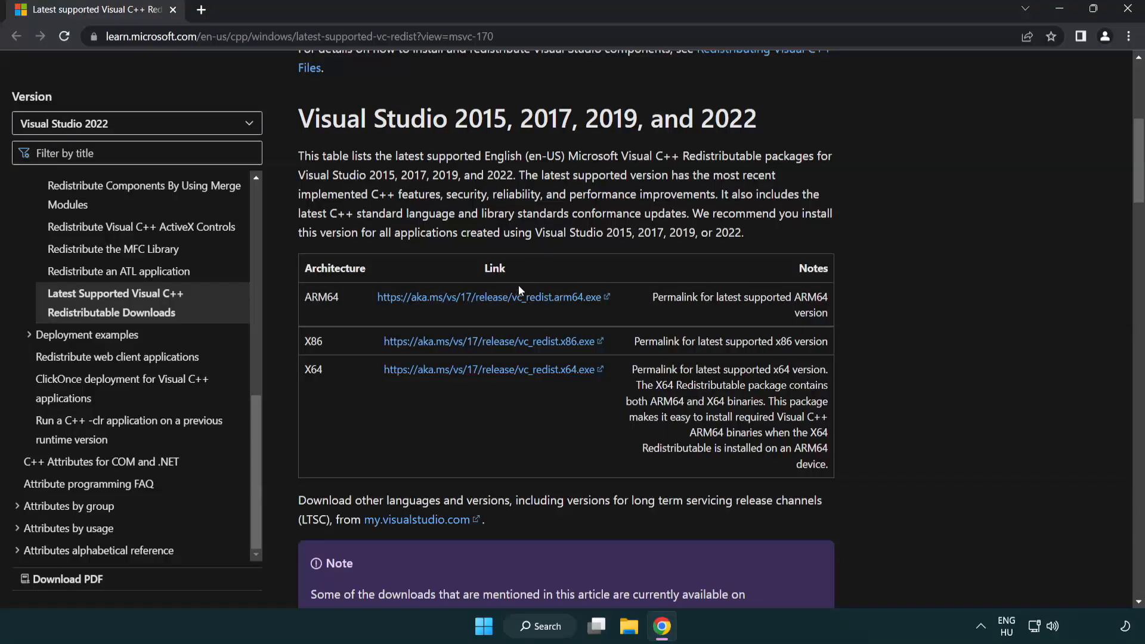
{"action": "left_click", "coordinate": [489, 296]}
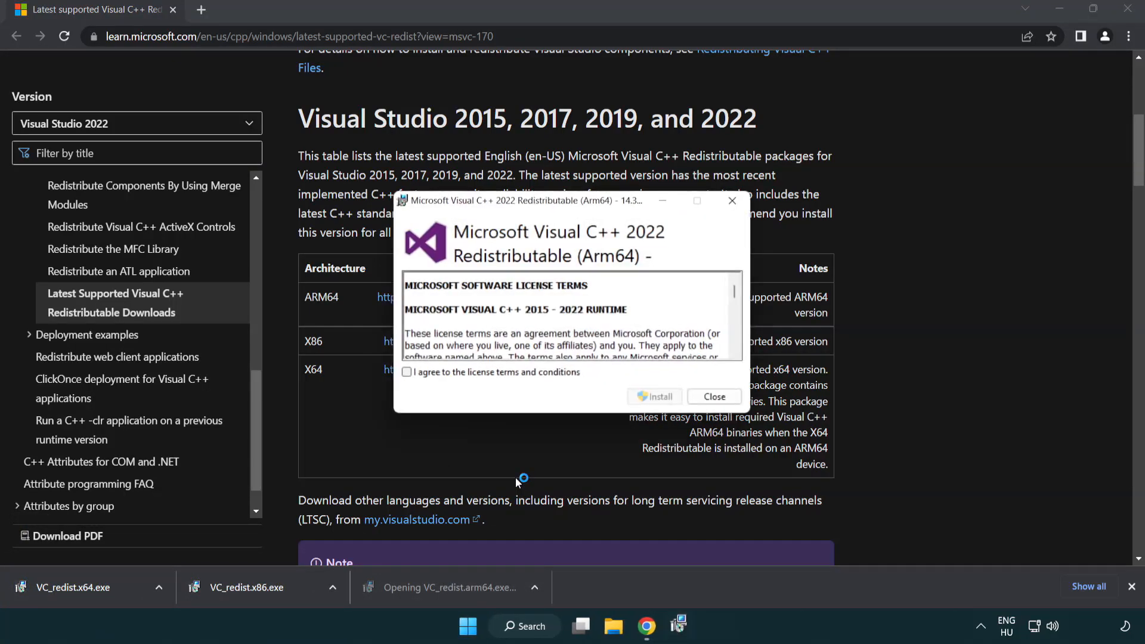
- Agree to the ARM64 license terms, install, and close the unsupported-processor failure
{"action": "scroll", "scroll_direction": "down", "scroll_amount": 3}
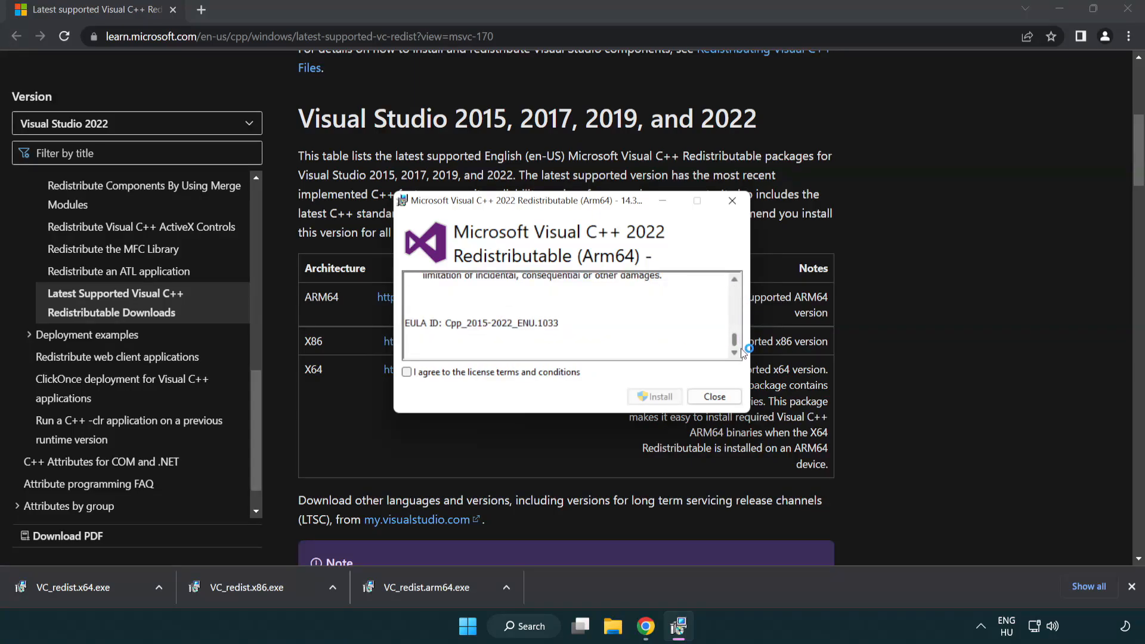
{"action": "left_click", "coordinate": [407, 372]}
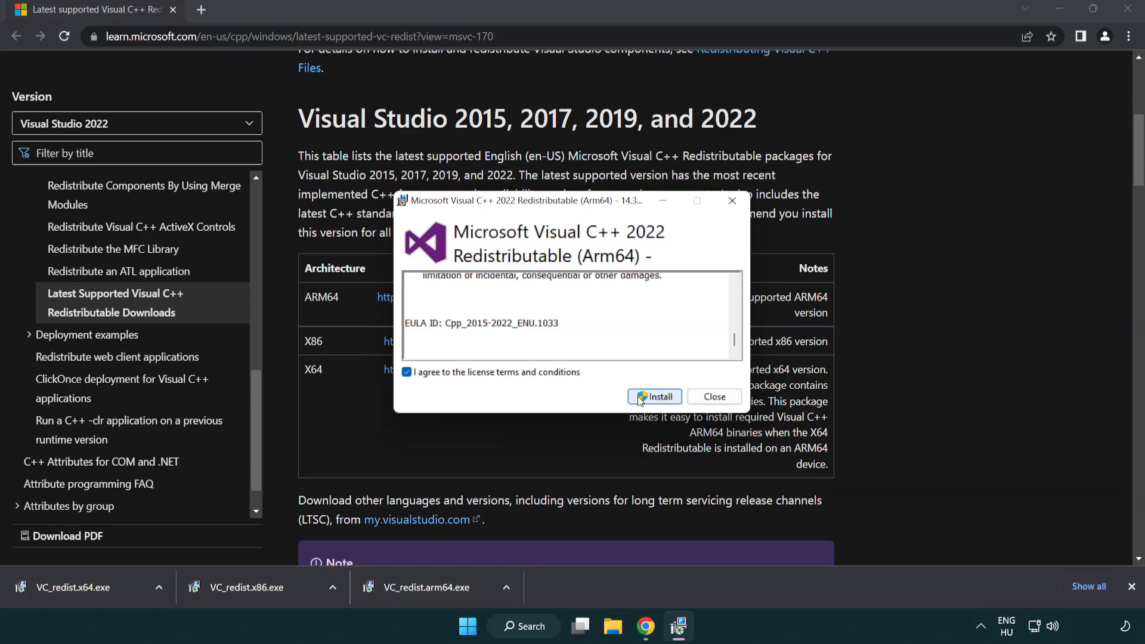
{"action": "left_click", "coordinate": [655, 397]}
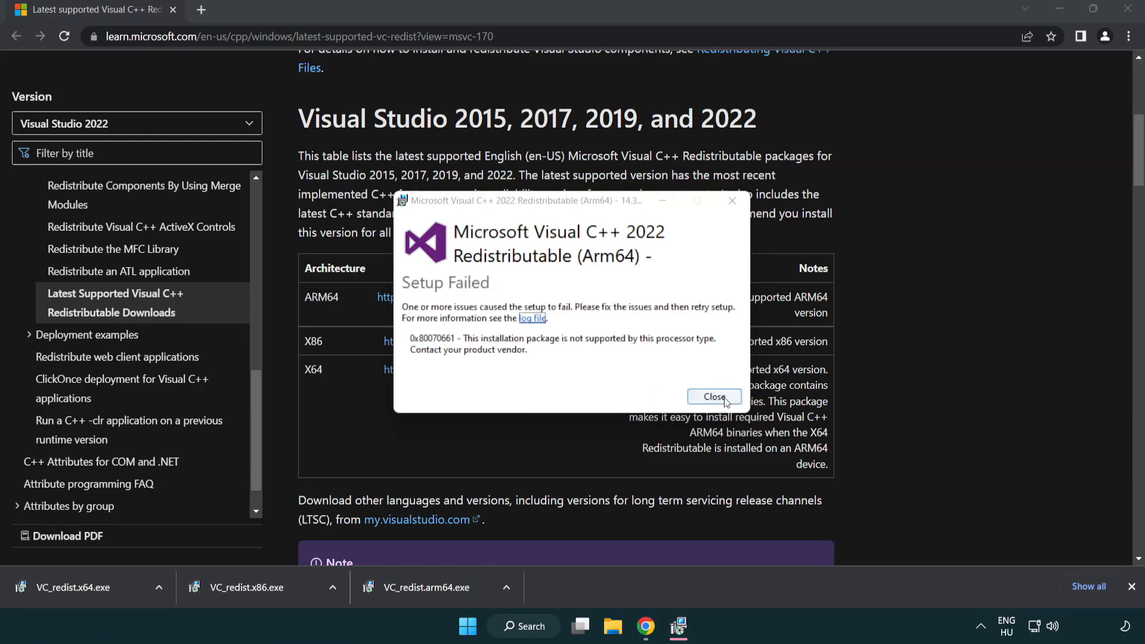
{"action": "left_click", "coordinate": [714, 397]}
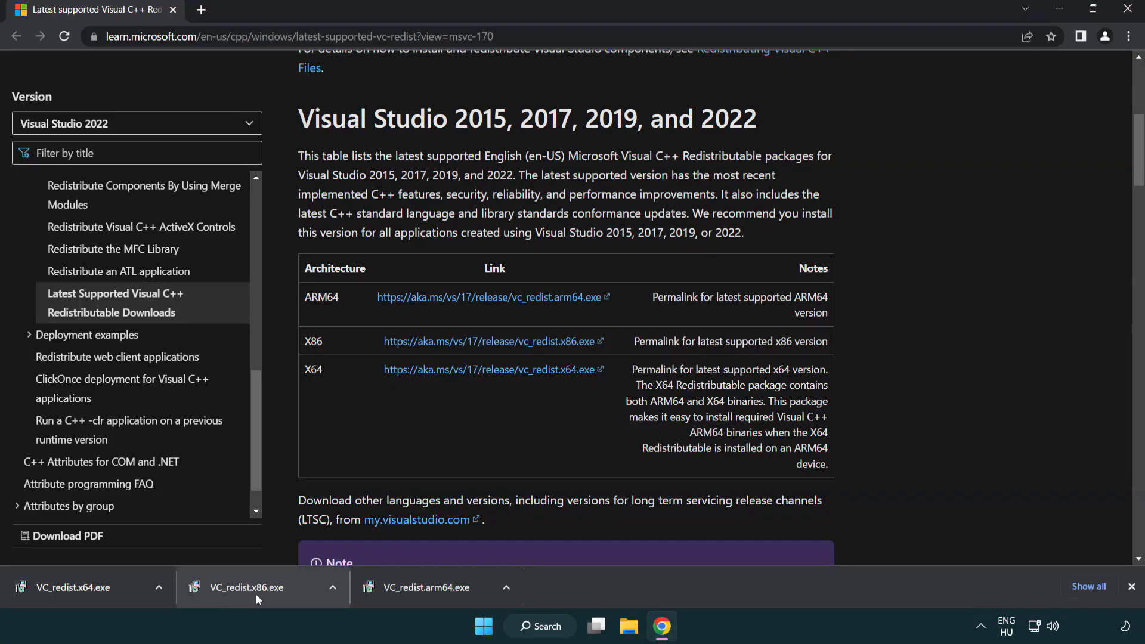
- Install the x86 and x64 redistributables, closing each setup instead of restarting
{"action": "left_click", "coordinate": [248, 586]}
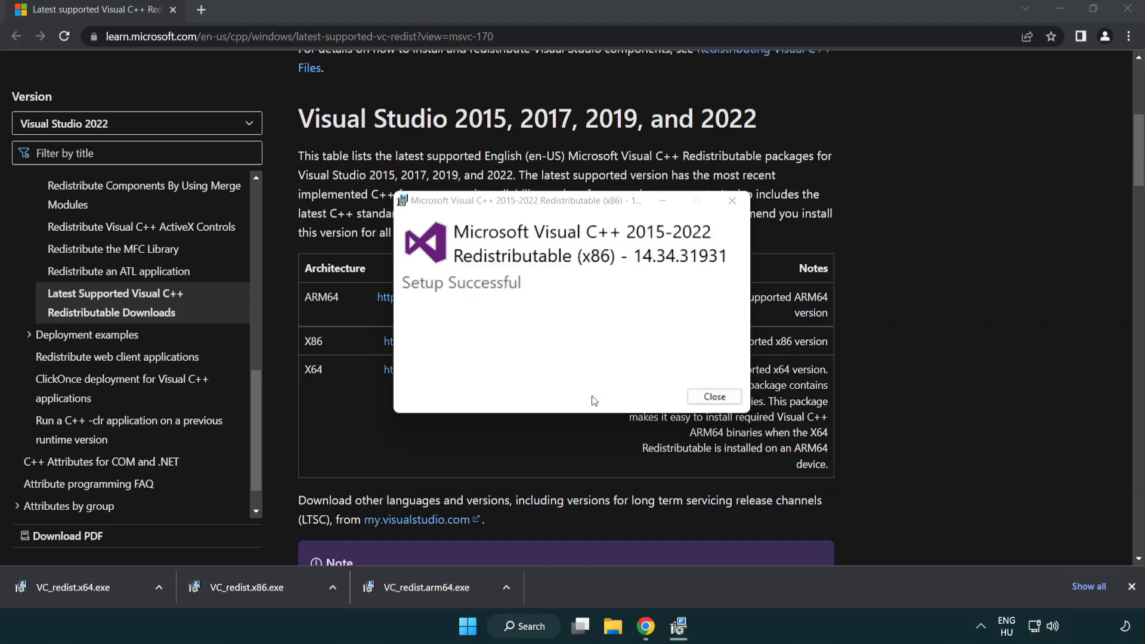
{"action": "left_click", "coordinate": [713, 396]}
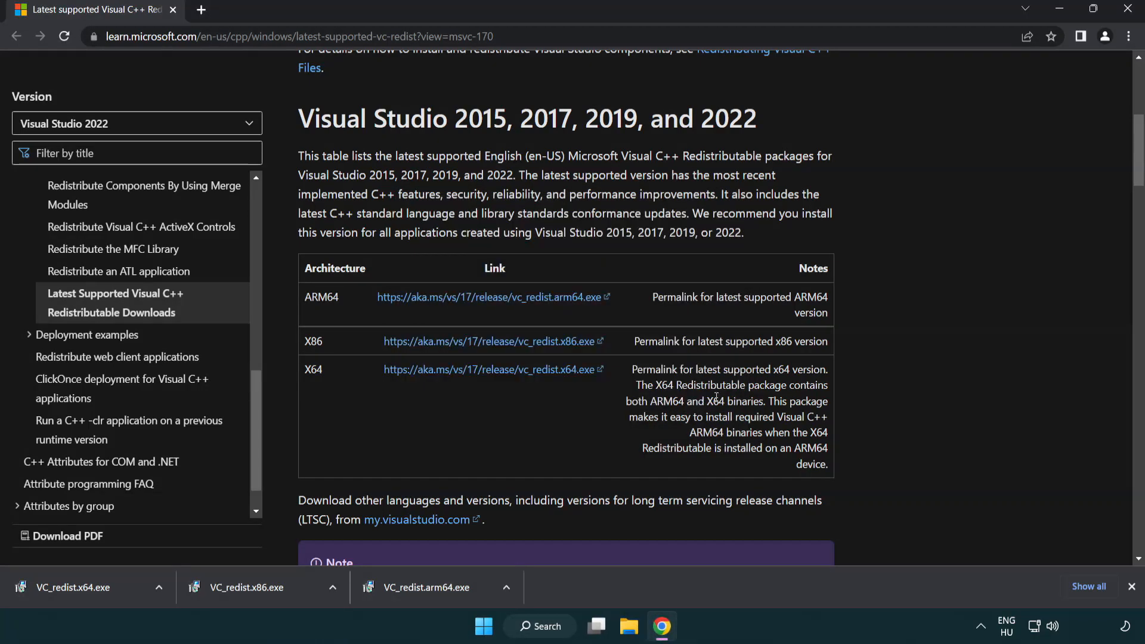
{"action": "left_click", "coordinate": [81, 587]}
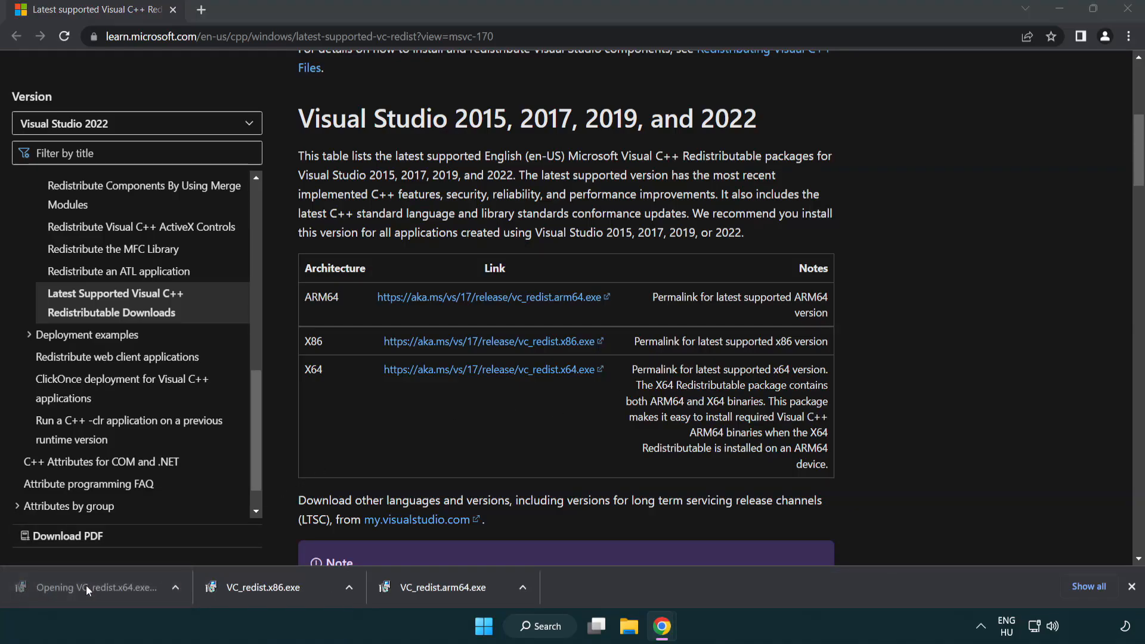
{"action": "left_click", "coordinate": [99, 587]}
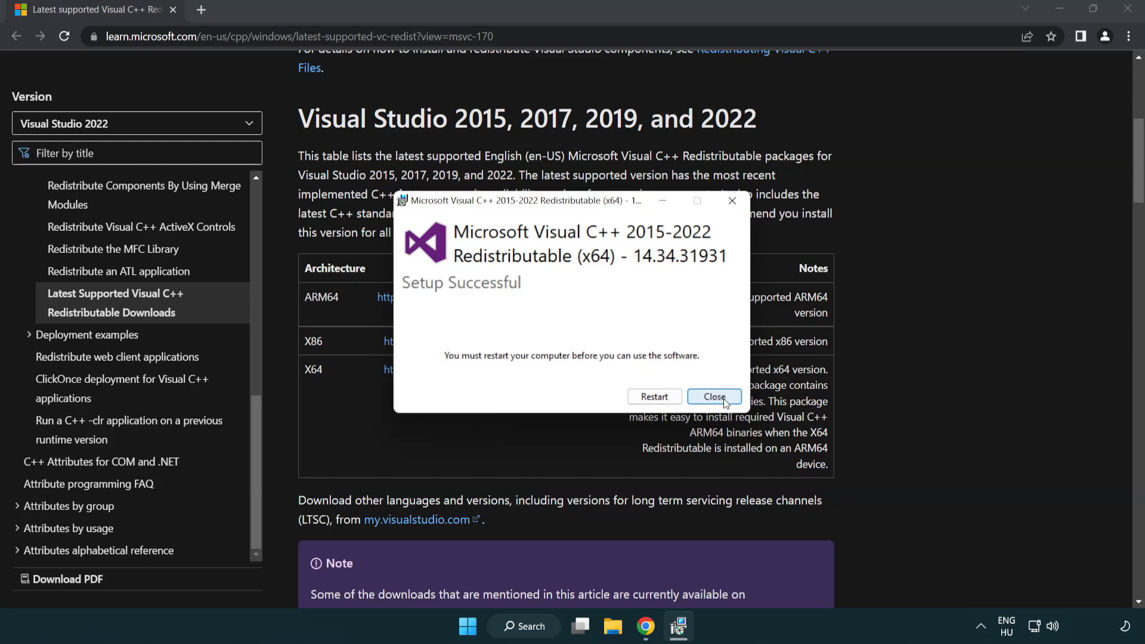
{"action": "left_click", "coordinate": [714, 397]}
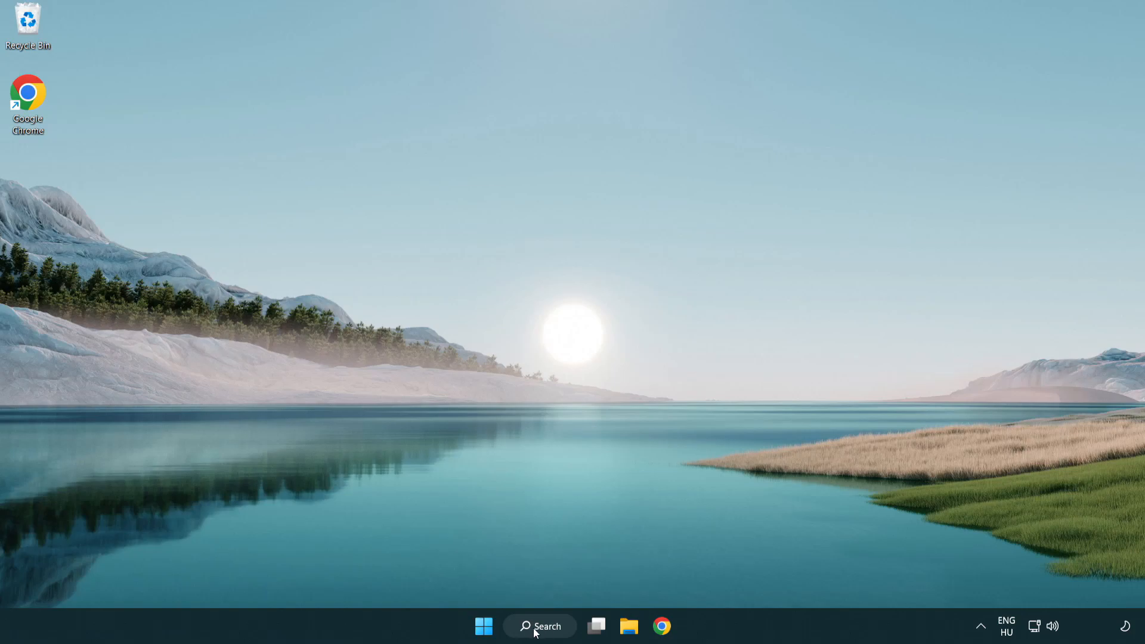
- Search for cmd and run Command Prompt as administrator
{"action": "left_click", "coordinate": [539, 626]}
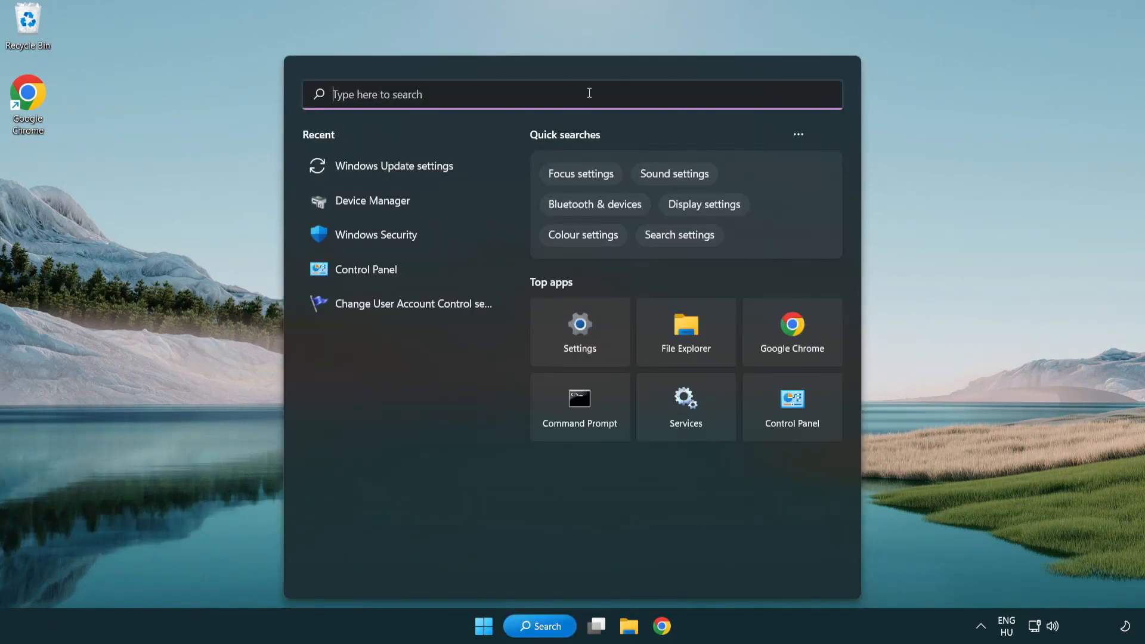
{"action": "type", "text": "cmd"}
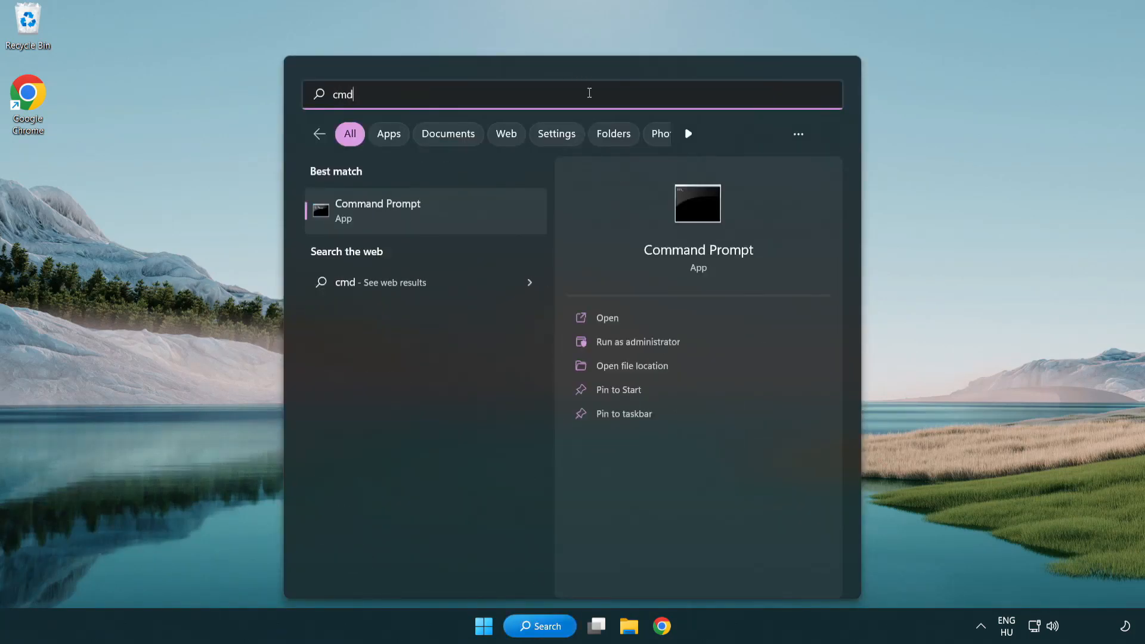
{"action": "right_click", "coordinate": [377, 211]}
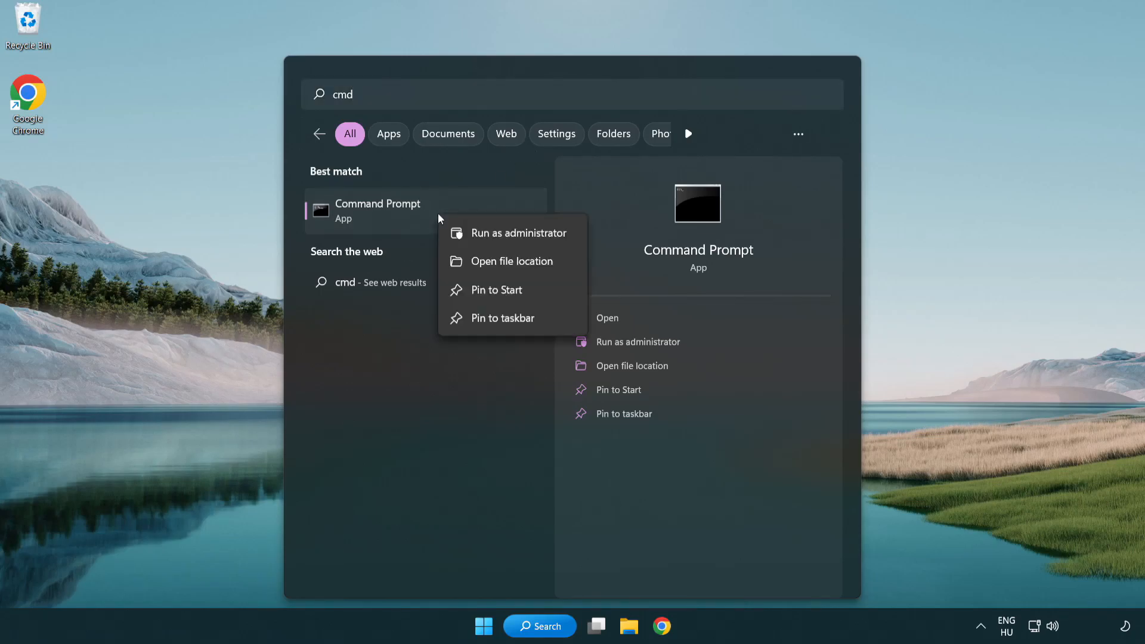
{"action": "mouse_move", "coordinate": [517, 243]}
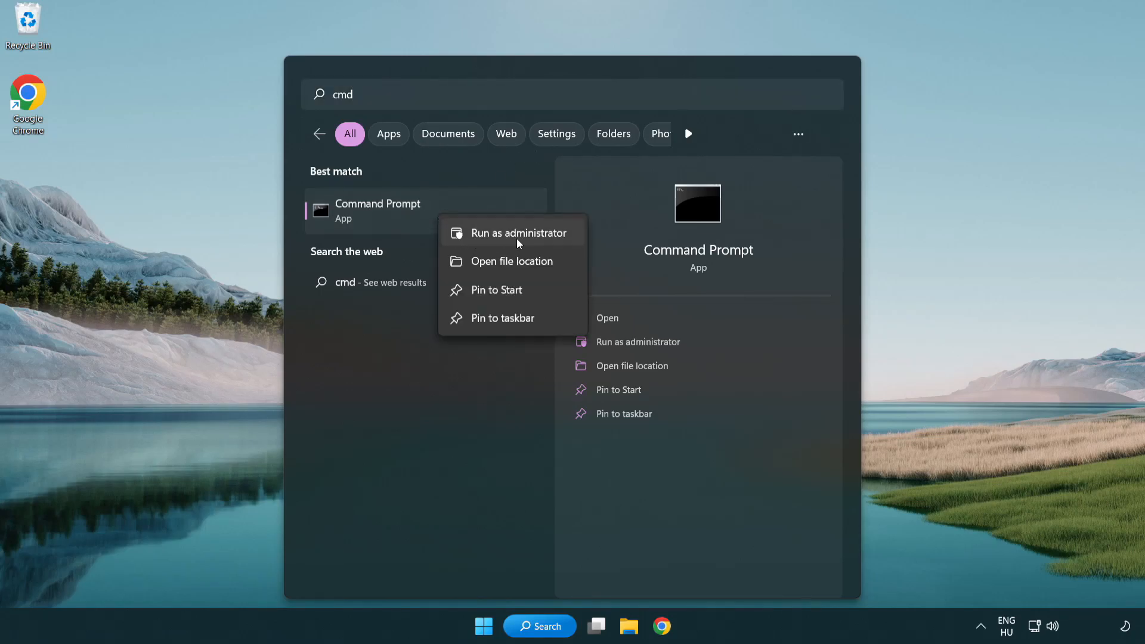
{"action": "left_click", "coordinate": [517, 232]}
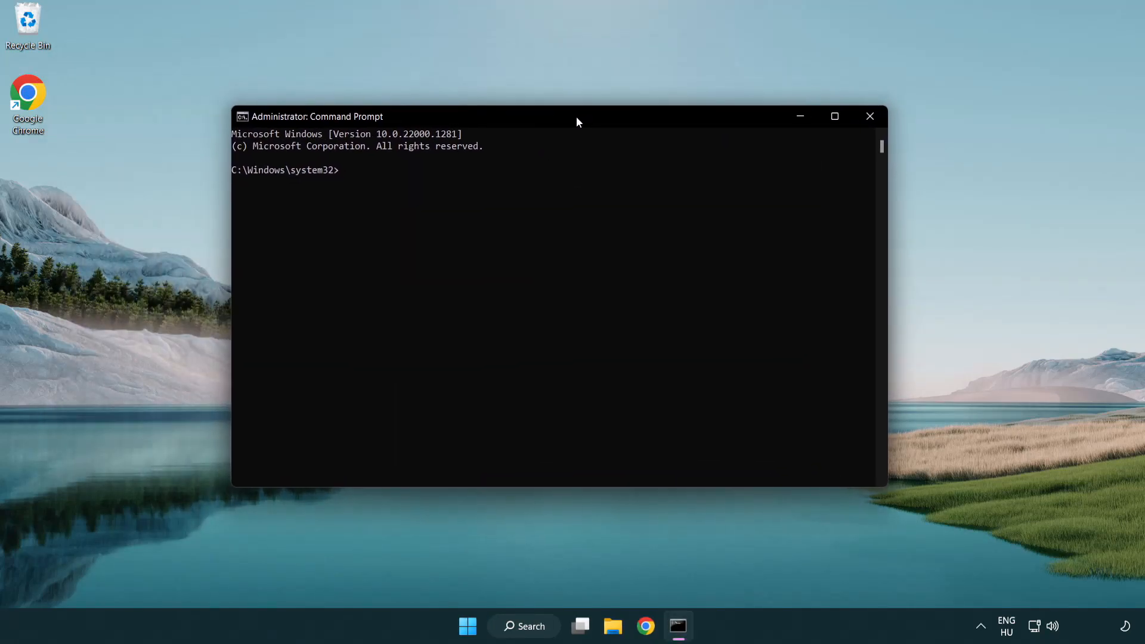
- Run sfc /scannow until it reports no integrity violations, then close the window
{"action": "type", "text": "s"}
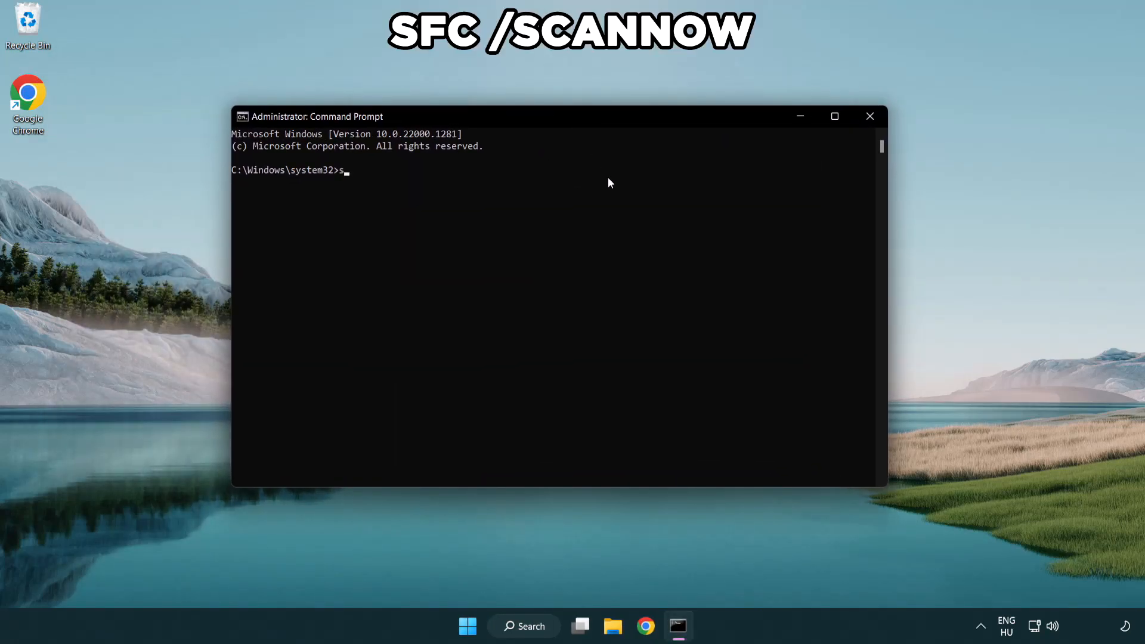
{"action": "type", "text": "fc /sc"}
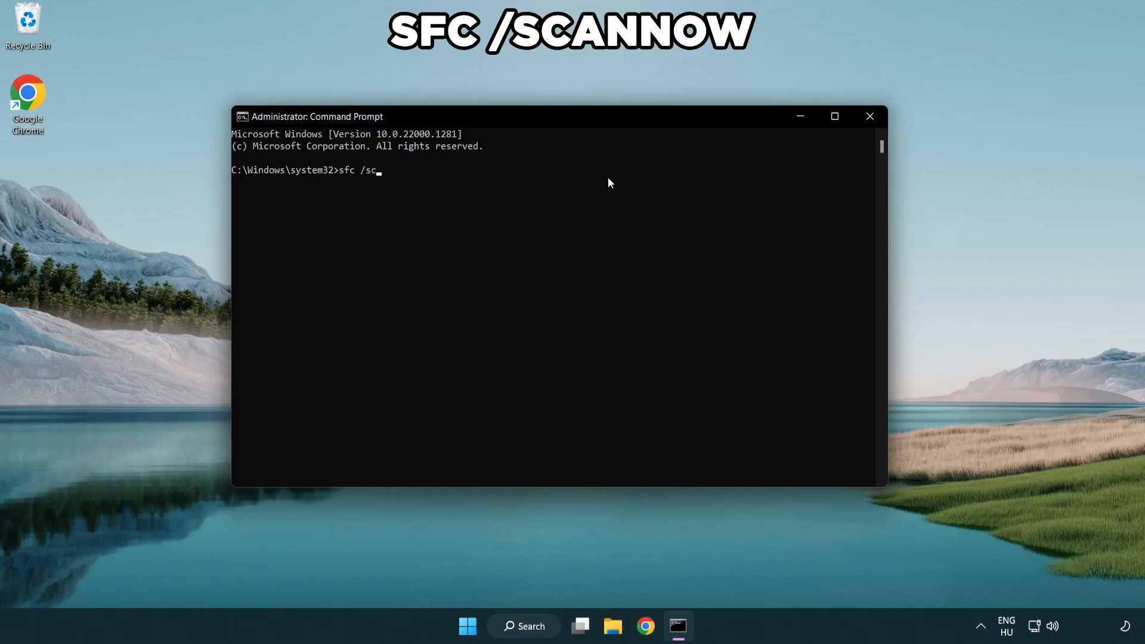
{"action": "type", "text": "annow"}
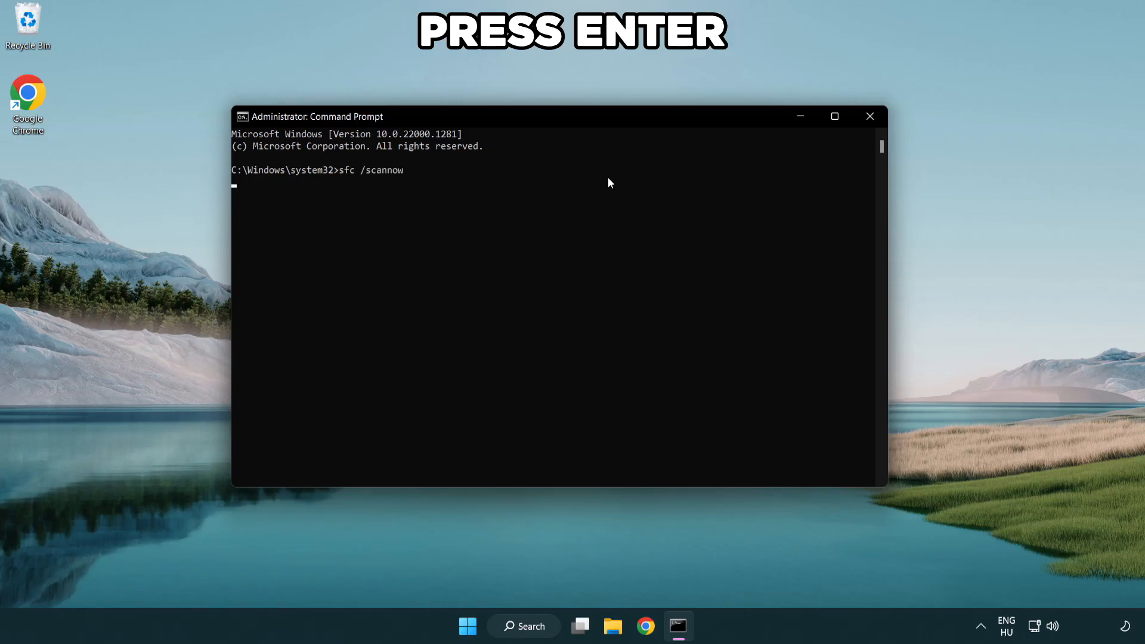
{"action": "key", "text": "enter"}
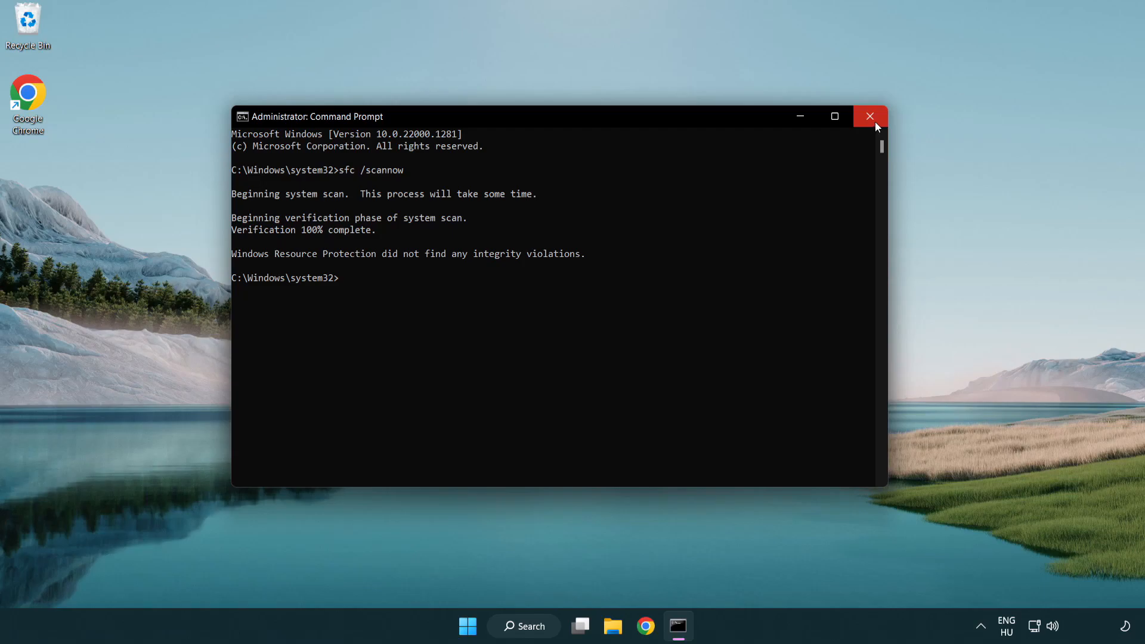
{"action": "mouse_move", "coordinate": [870, 117]}
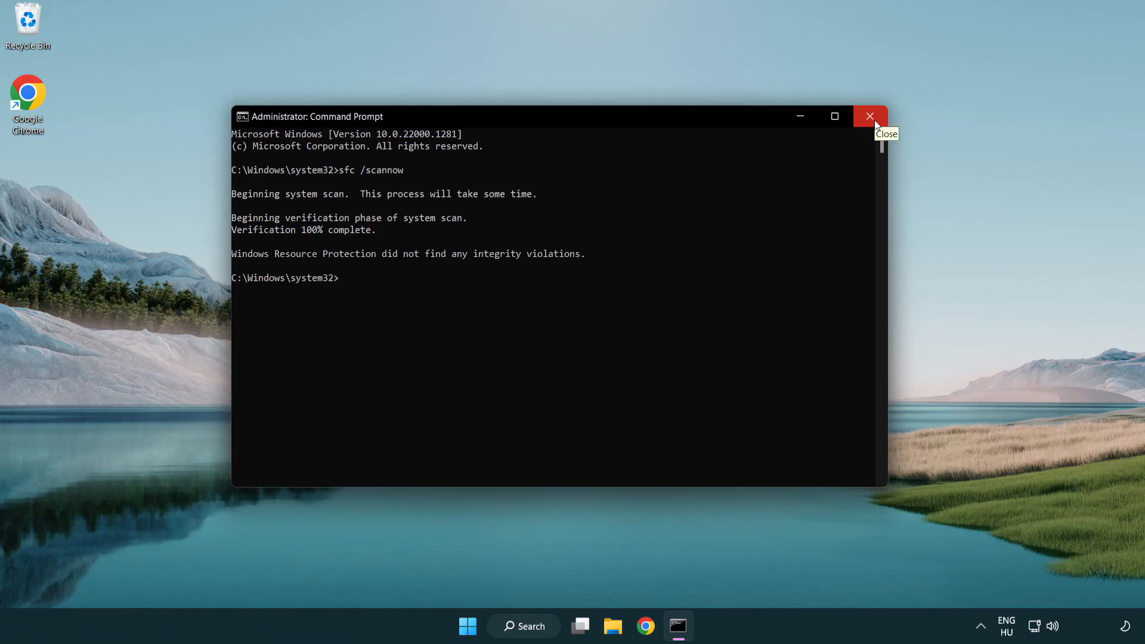
{"action": "left_click", "coordinate": [869, 117]}
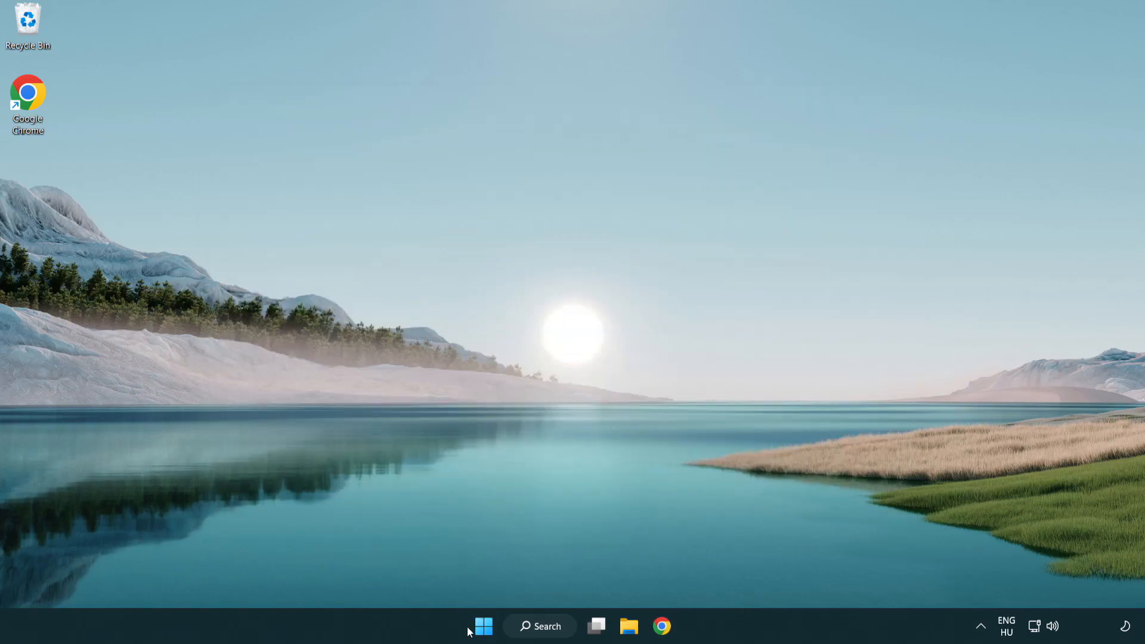
- Show the Start menu's power options, including Restart
{"action": "left_click", "coordinate": [482, 625]}
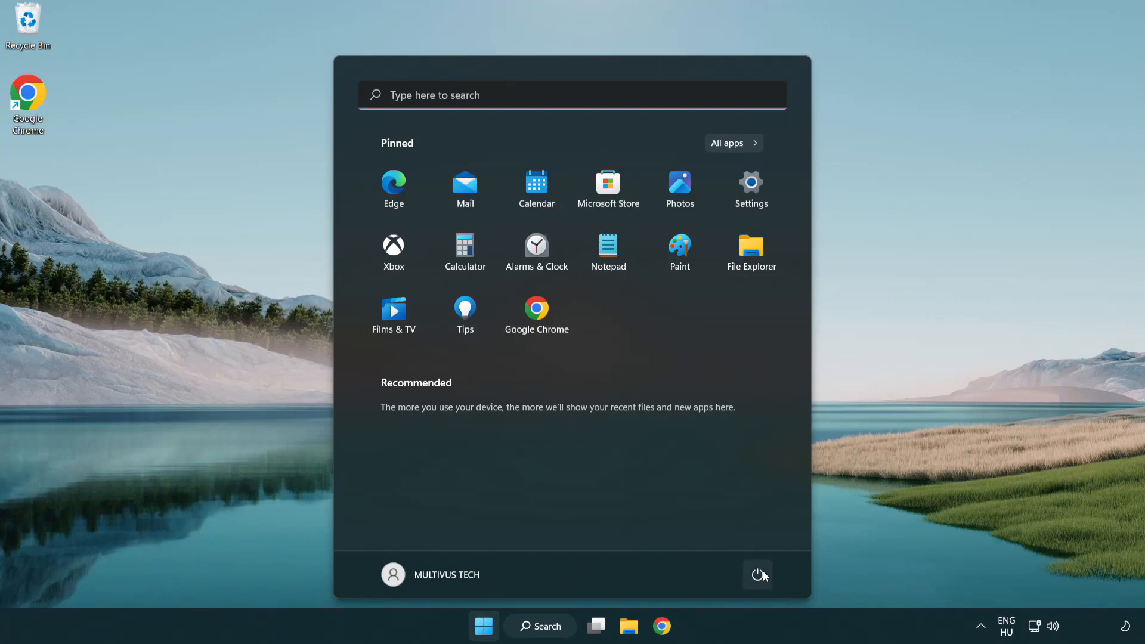
{"action": "left_click", "coordinate": [757, 575]}
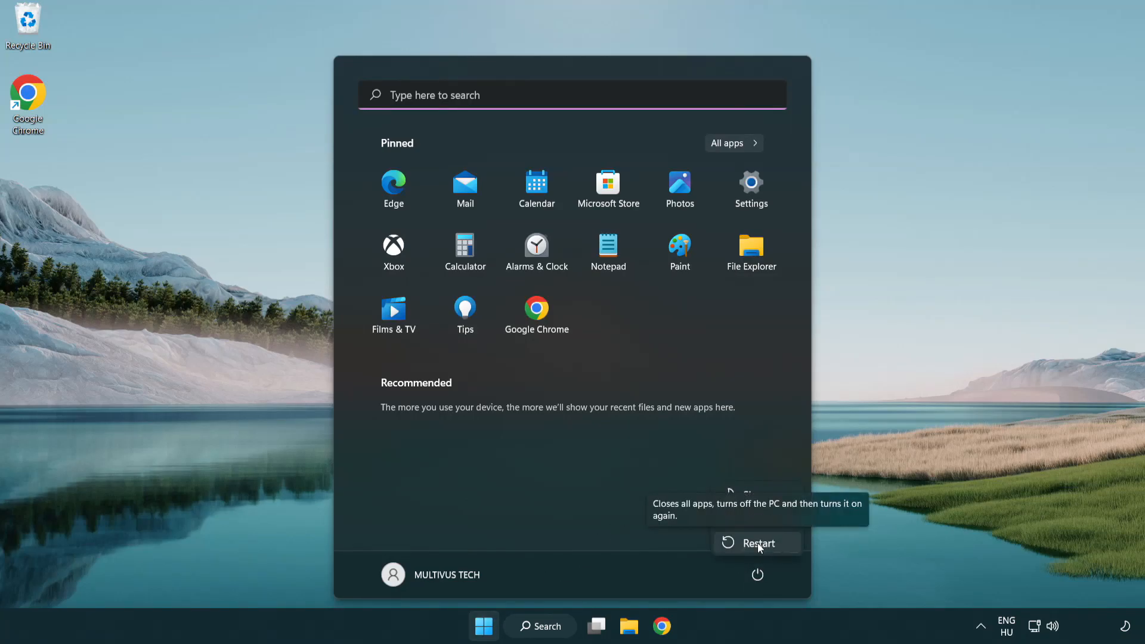